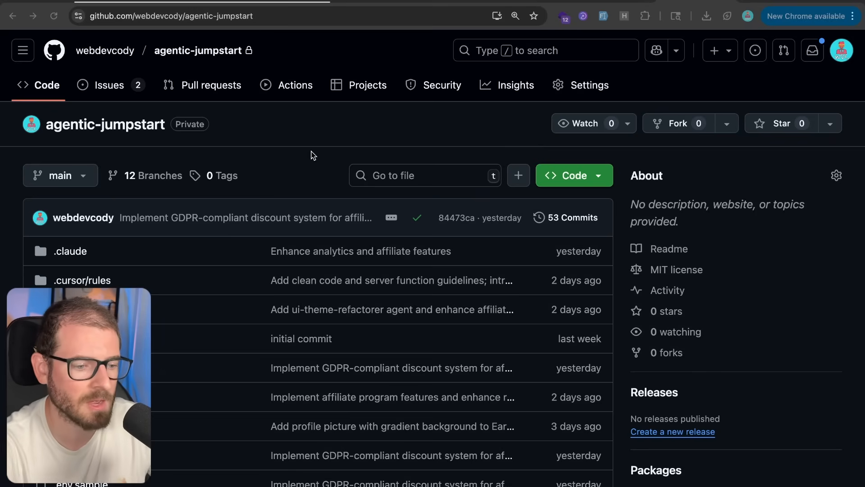
mouse_move(337, 148)
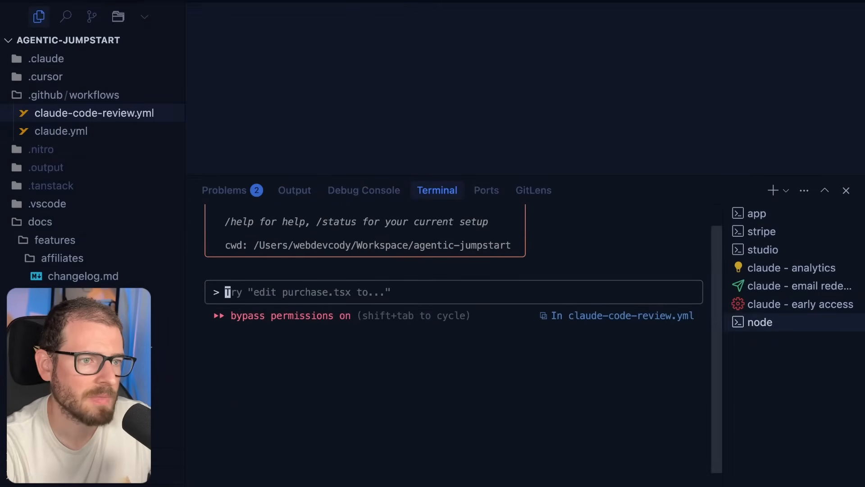
- Enter /instal in Claude Code to surface the /install-github-app slash command
text(/i)
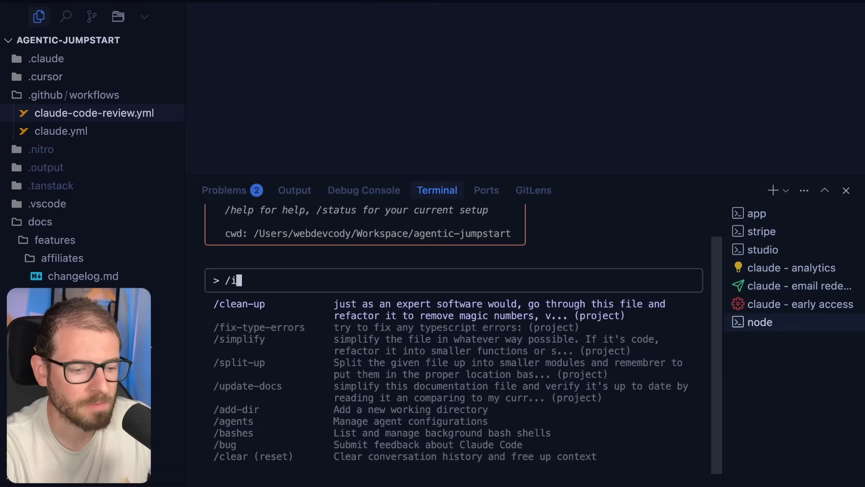
text(nstal)
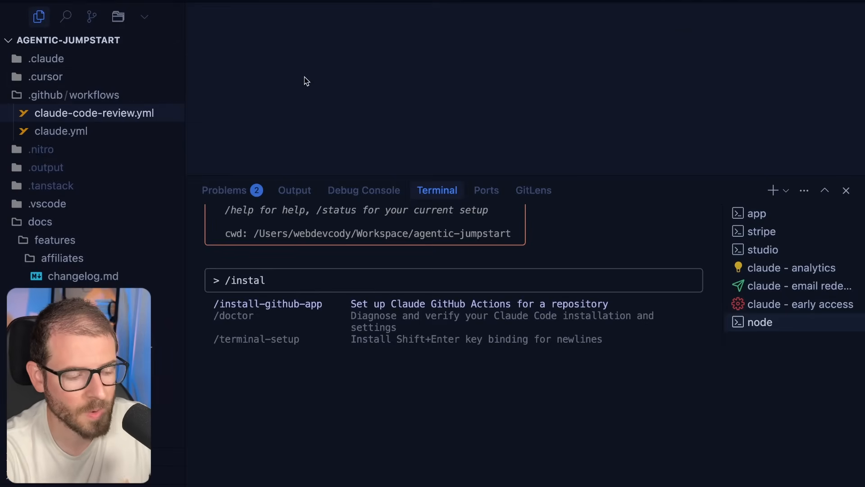
click(94, 113)
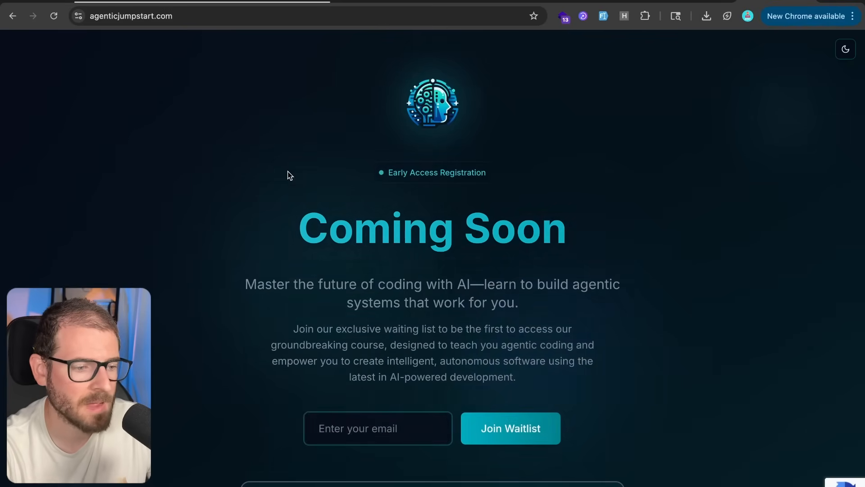
scroll(down, 3)
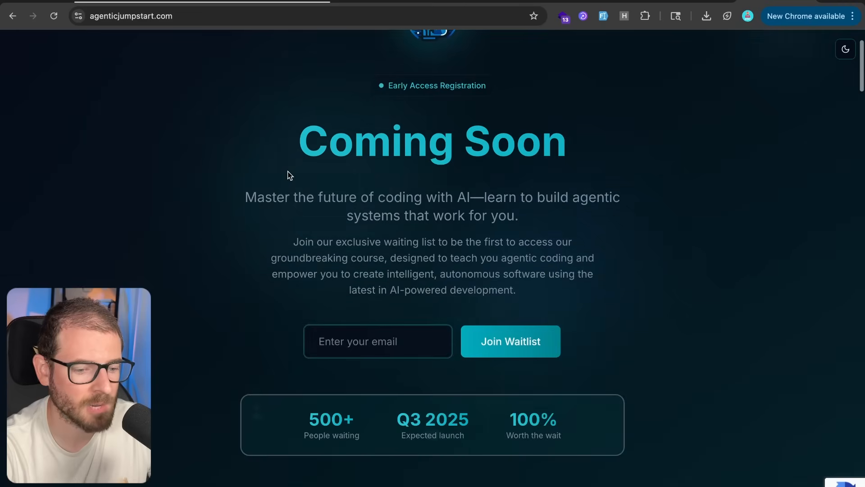
scroll(up, 3)
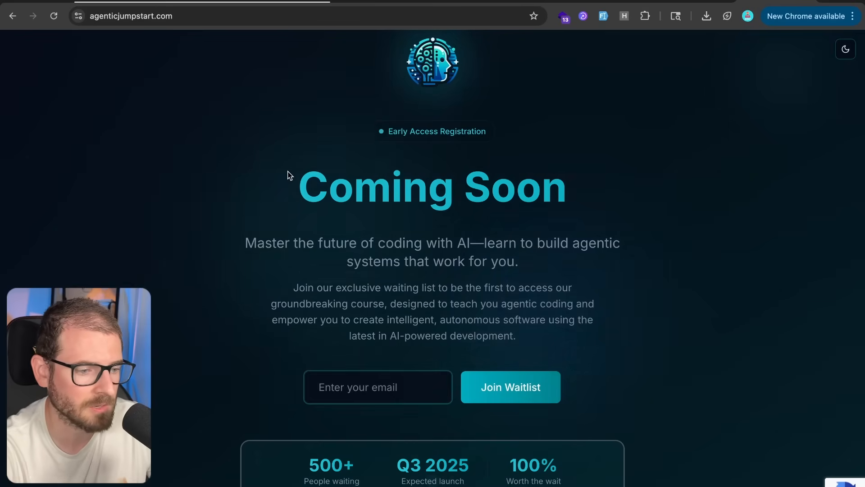
scroll(down, 3)
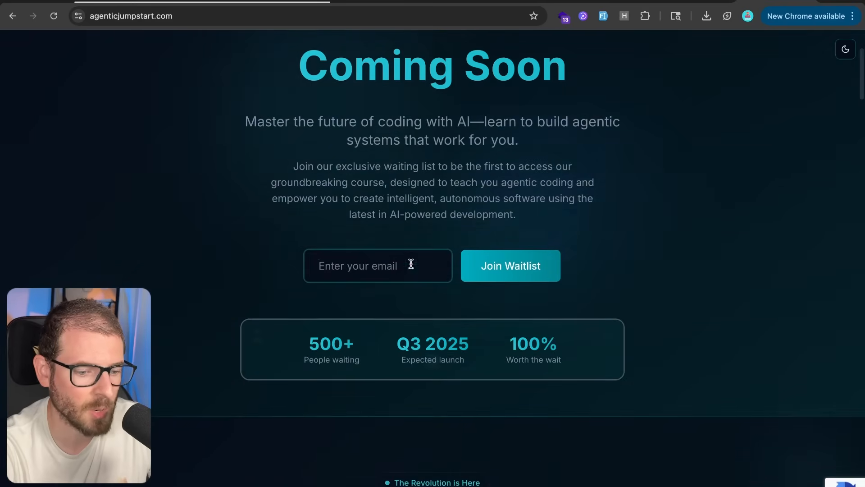
mouse_move(425, 195)
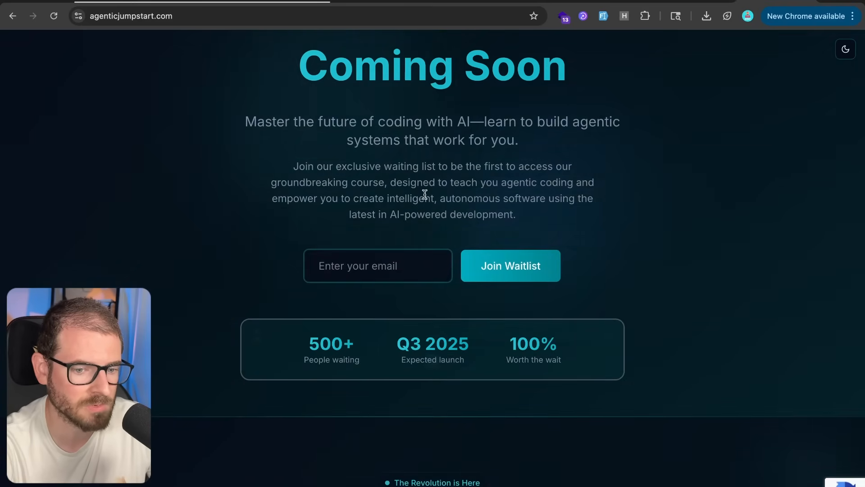
scroll(up, 3)
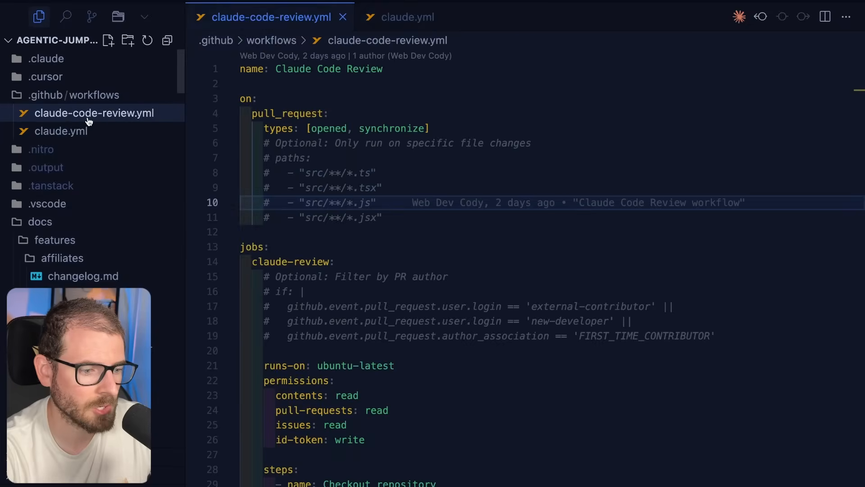
- View claude-code-review.yml under .github/workflows in the editor
click(408, 17)
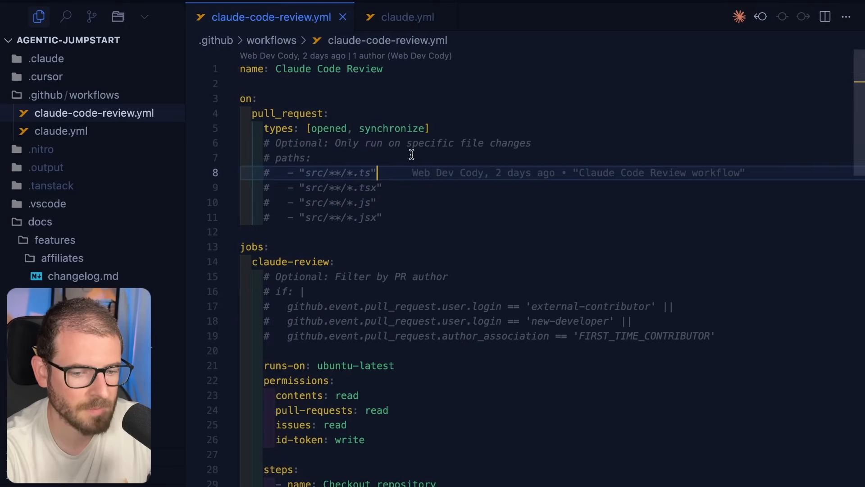
mouse_move(442, 117)
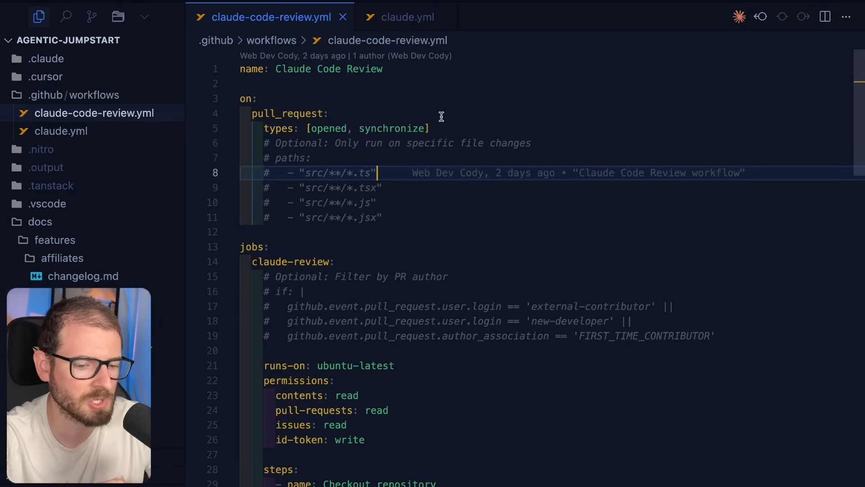
click(407, 16)
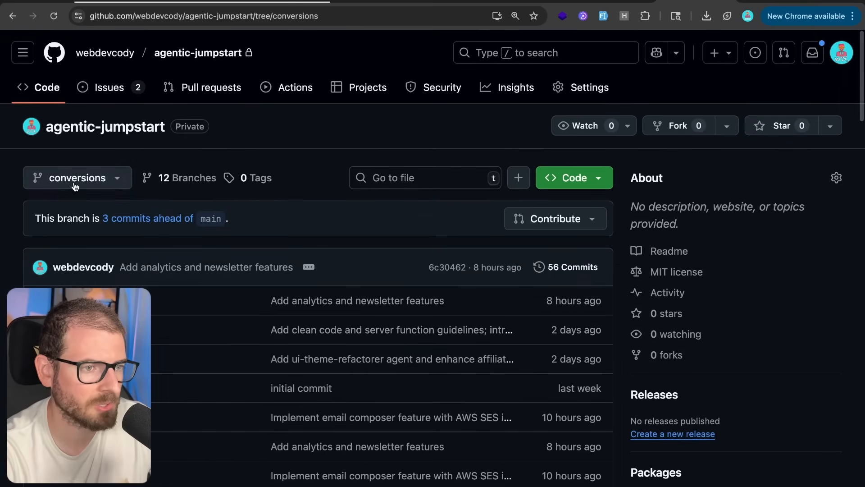
- Create pull request #10 'Conversions' from the conversions branch into main and view its checks
click(555, 218)
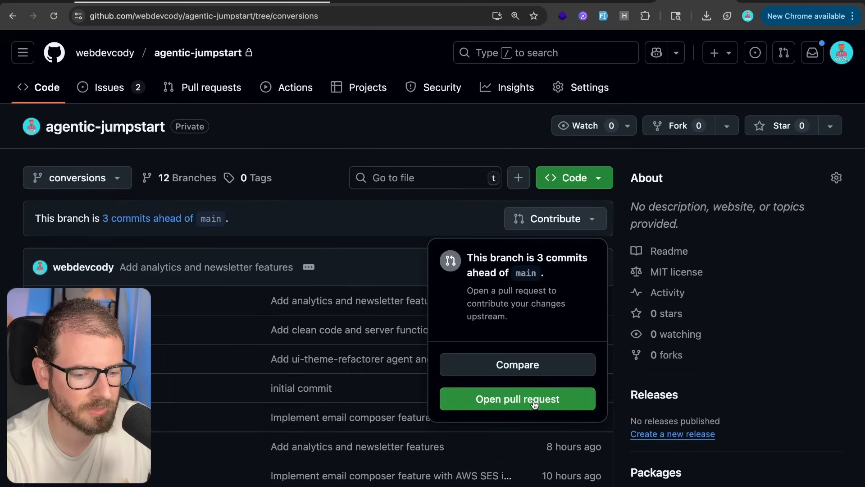
click(516, 398)
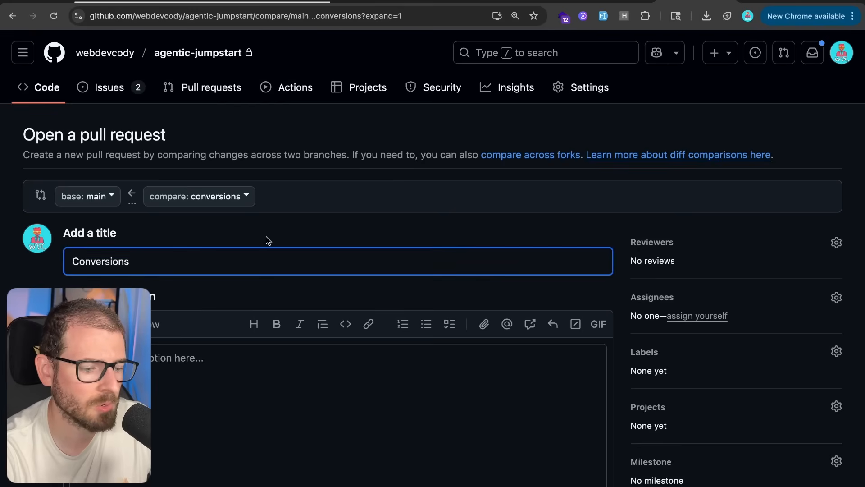
scroll(down, 3)
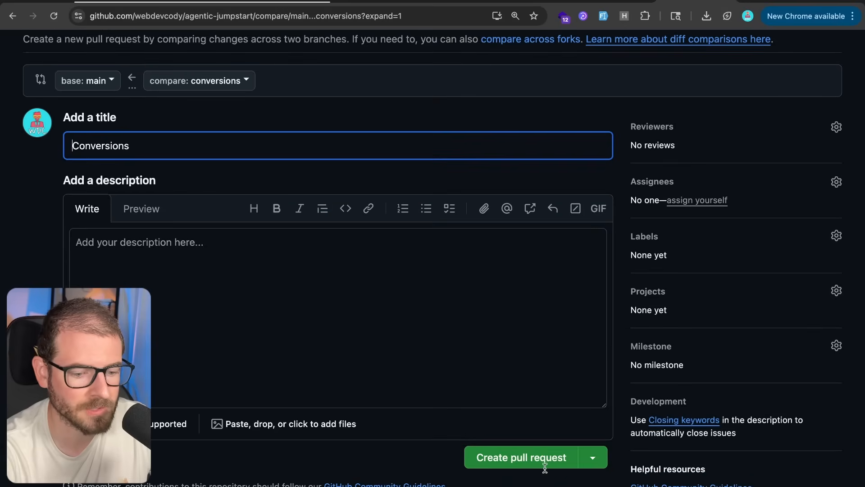
click(520, 457)
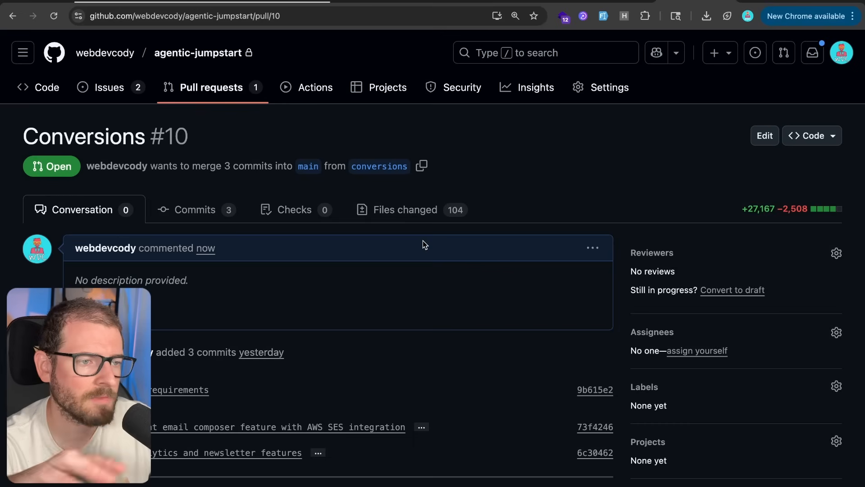
mouse_move(449, 264)
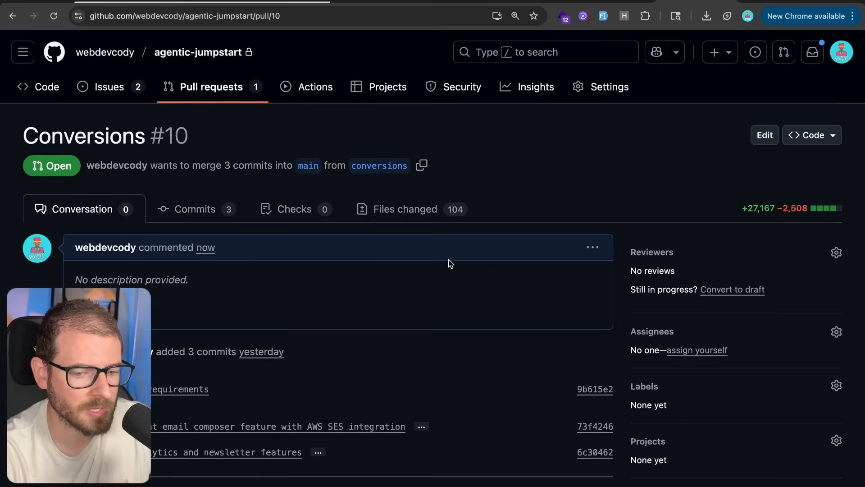
scroll(down, 3)
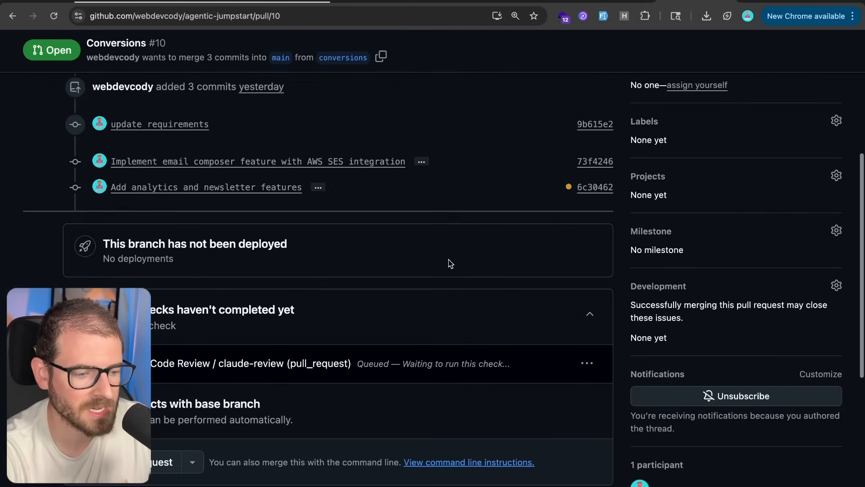
scroll(down, 3)
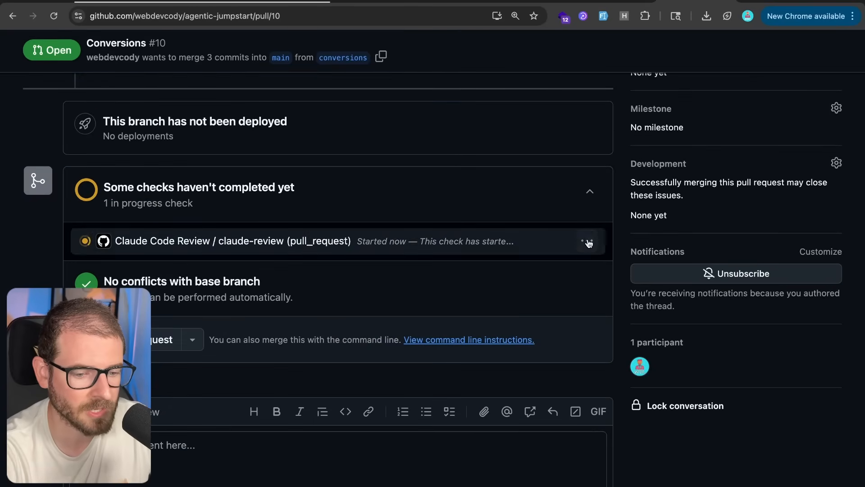
- View the running claude-review job's live log for pull request #10
click(231, 241)
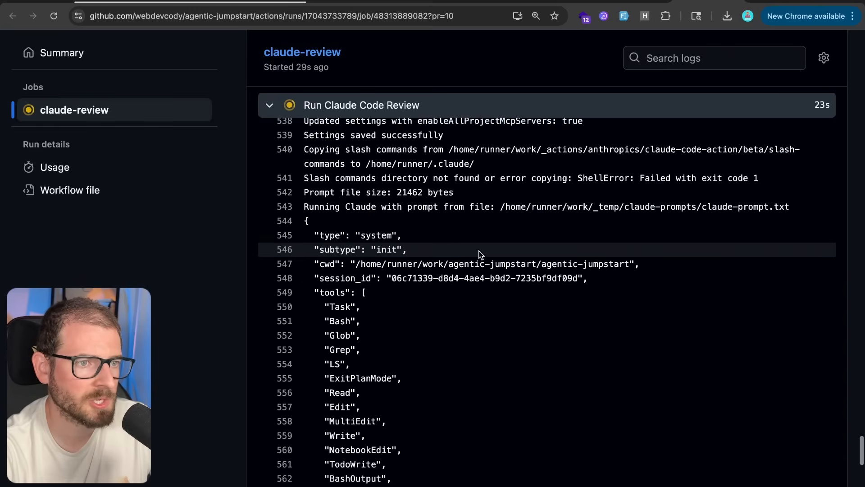
scroll(down, 3)
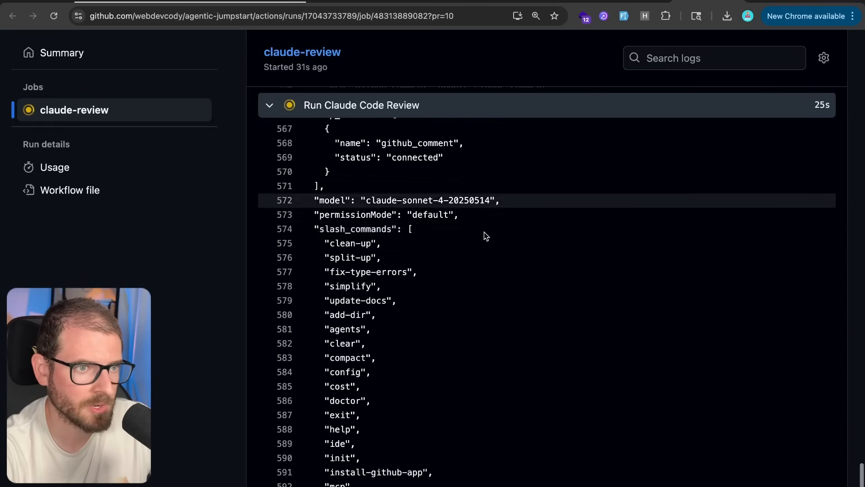
scroll(down, 3)
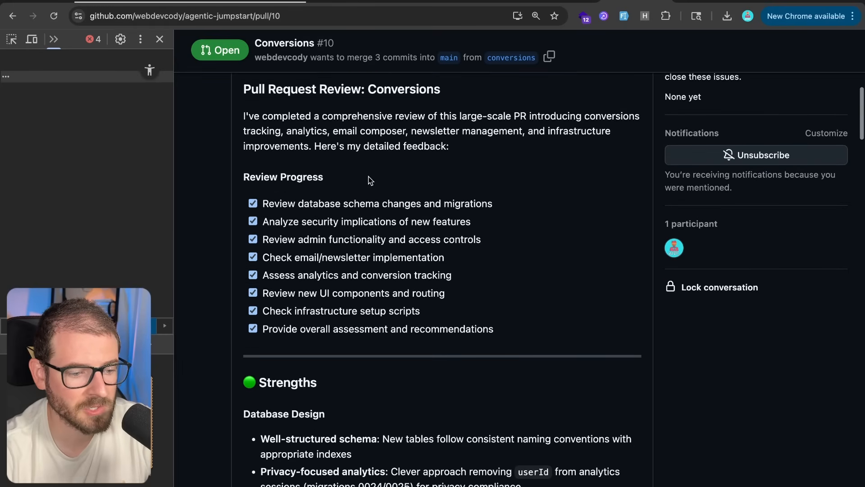
- Read Claude's Pull Request Review comment, noting the privacy-focused analytics point
scroll(down, 3)
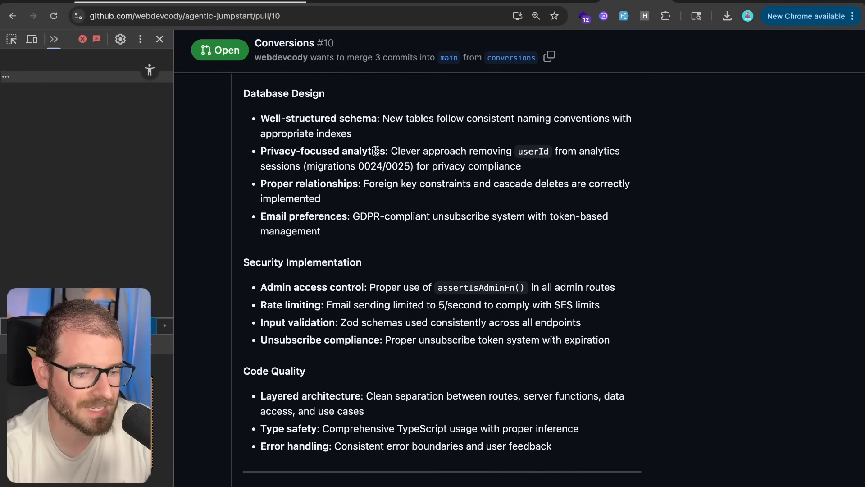
double_click(365, 215)
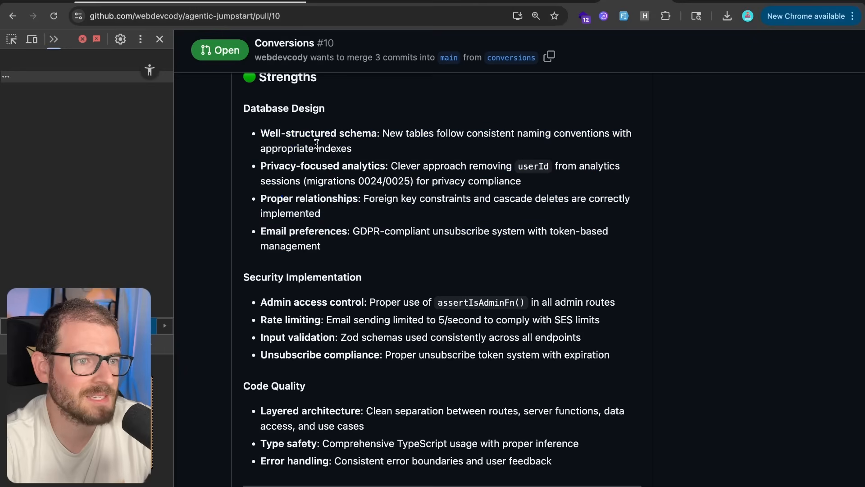
scroll(down, 3)
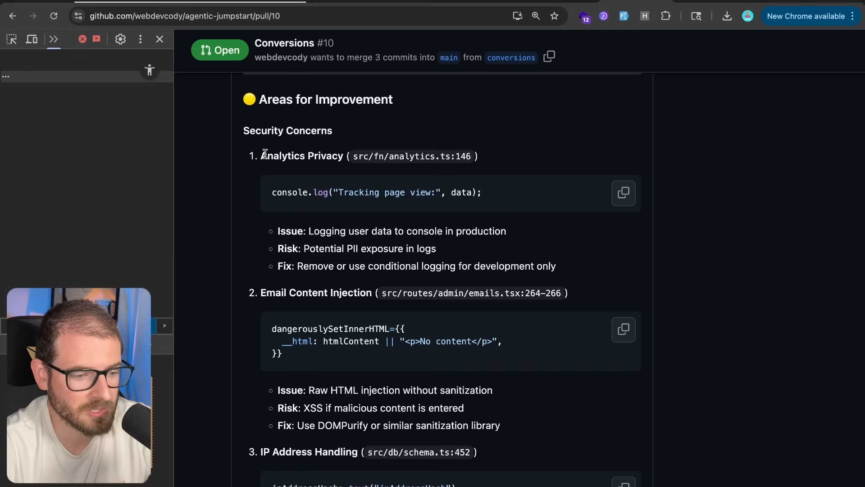
drag(385, 156, 461, 156)
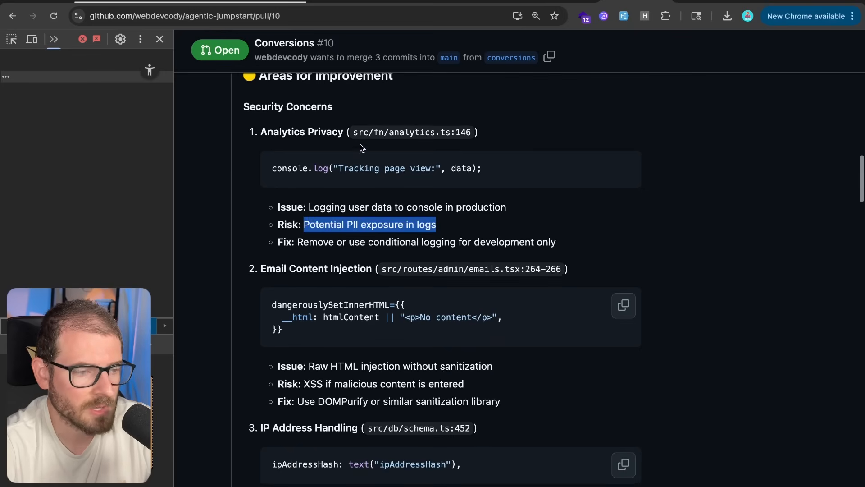
scroll(down, 3)
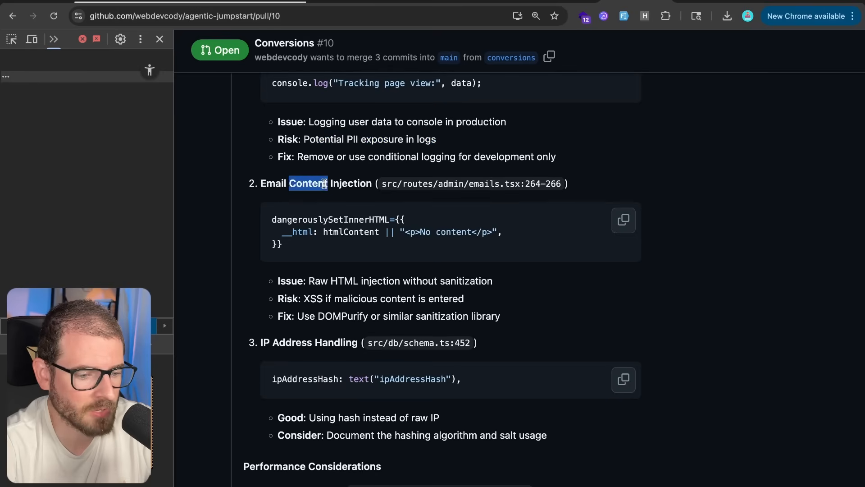
scroll(down, 3)
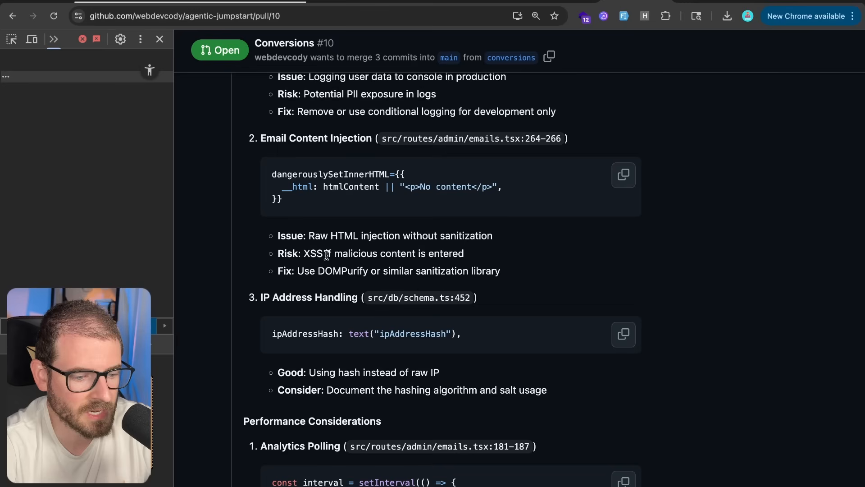
double_click(313, 253)
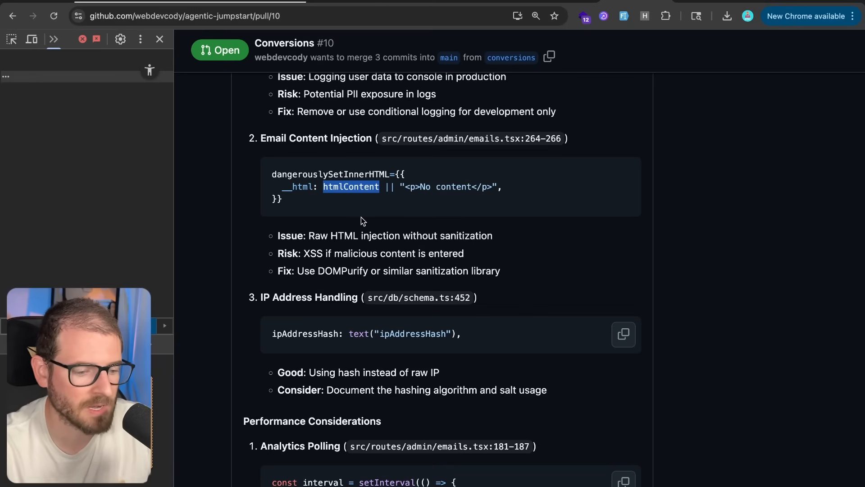
scroll(down, 3)
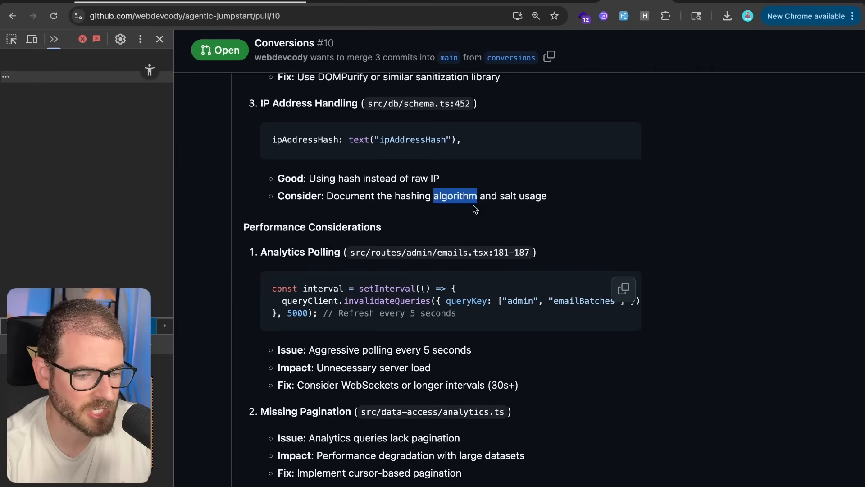
scroll(down, 3)
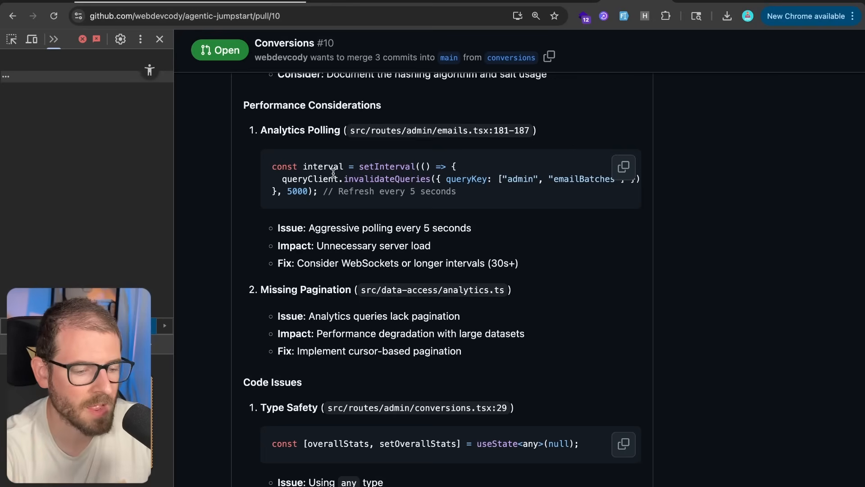
double_click(370, 263)
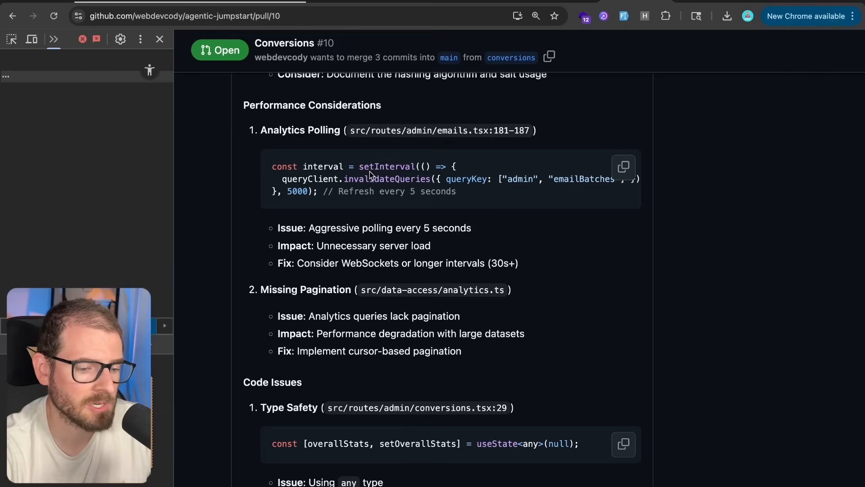
mouse_move(333, 215)
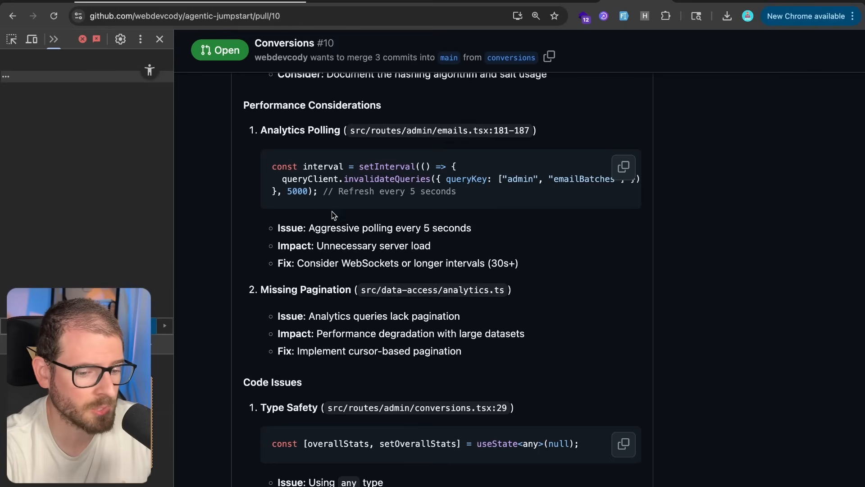
scroll(down, 3)
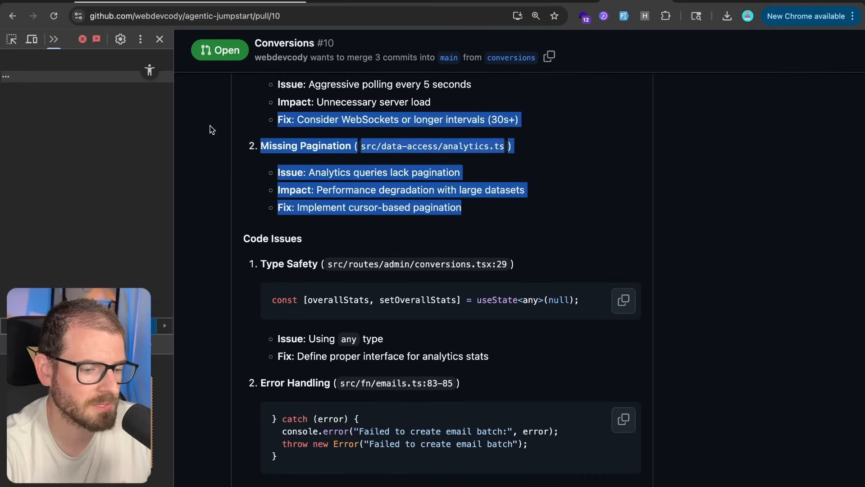
click(342, 166)
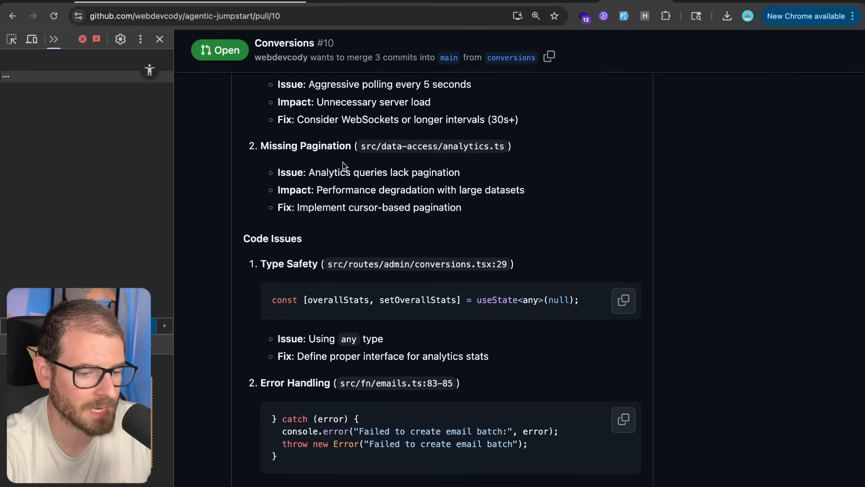
scroll(down, 3)
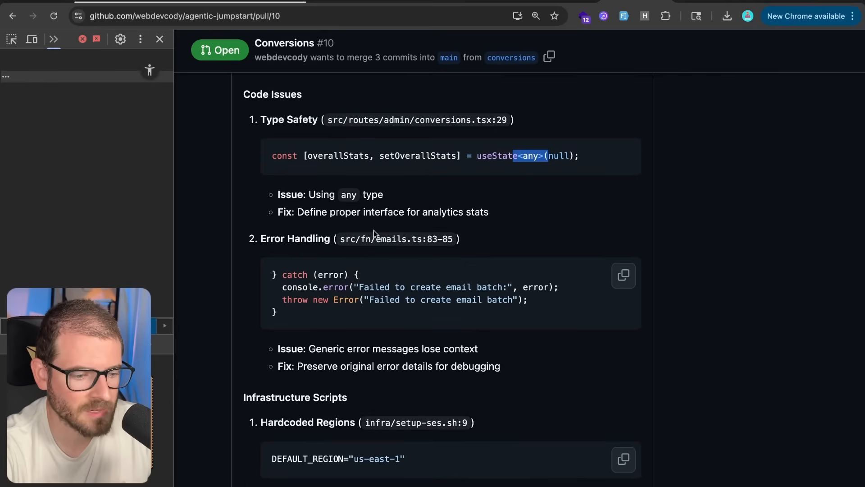
scroll(down, 3)
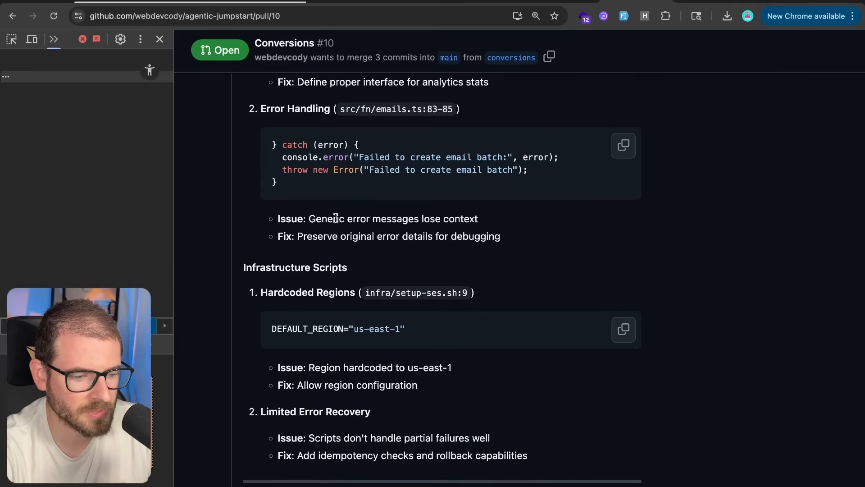
scroll(down, 3)
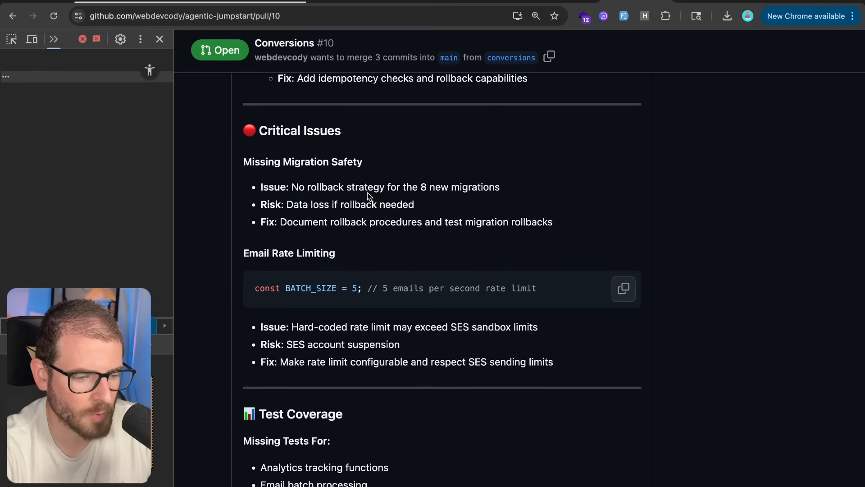
drag(305, 187, 499, 187)
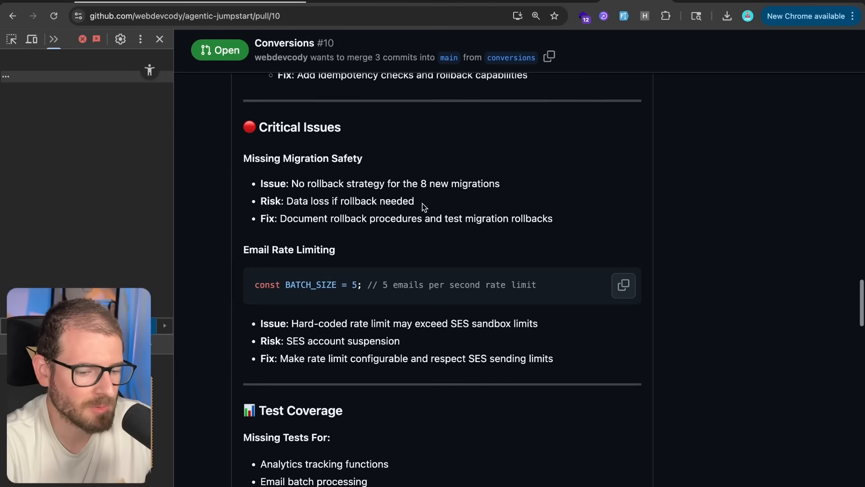
scroll(down, 3)
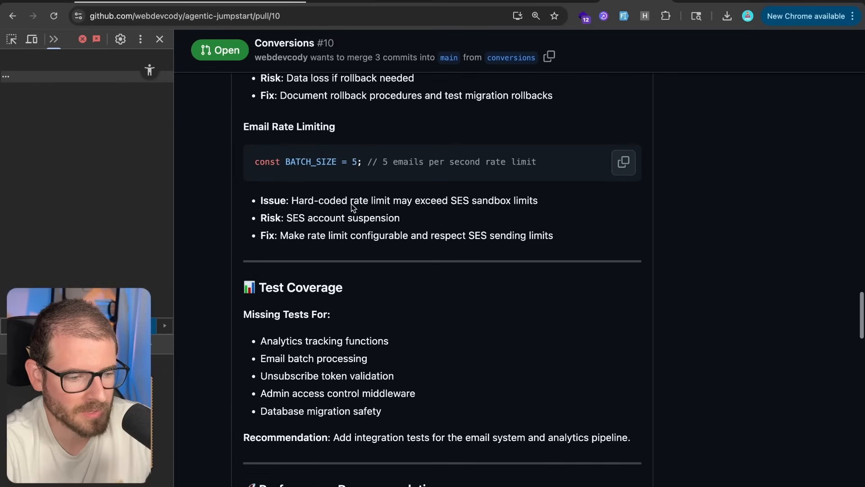
double_click(311, 162)
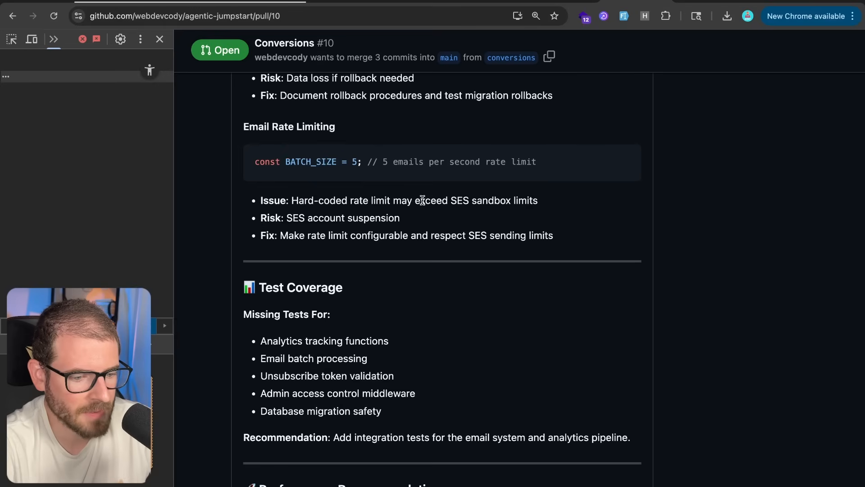
mouse_move(564, 228)
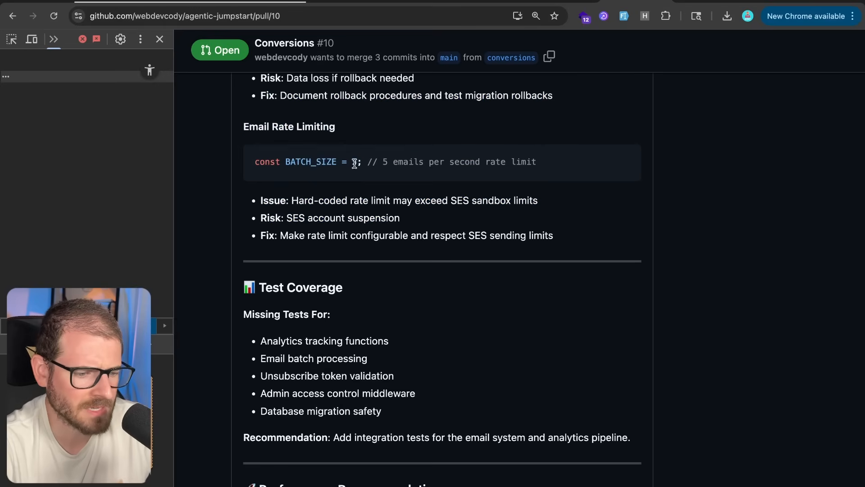
scroll(down, 3)
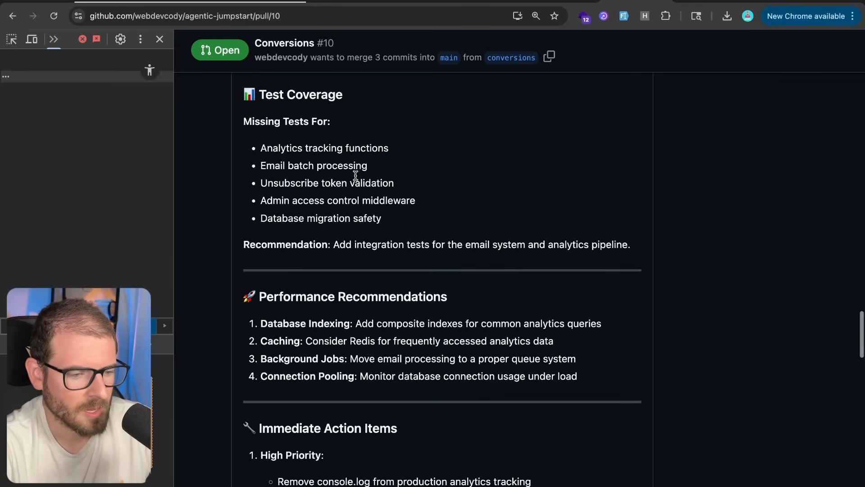
scroll(down, 3)
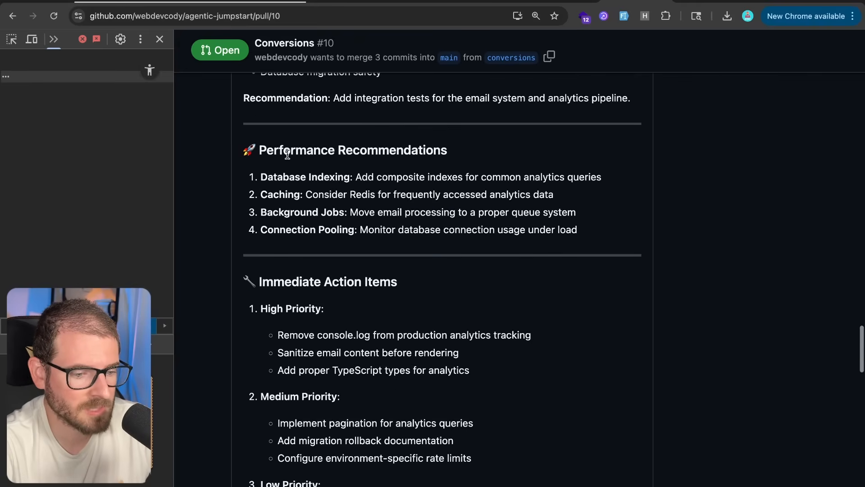
scroll(down, 3)
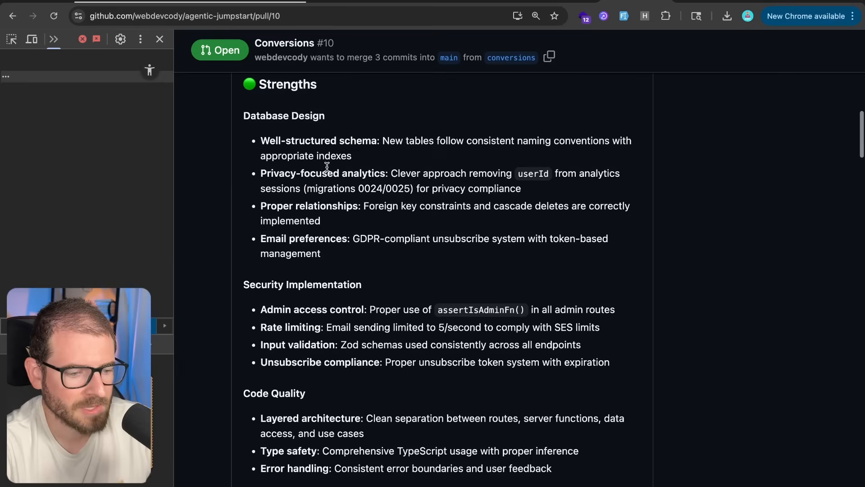
scroll(down, 3)
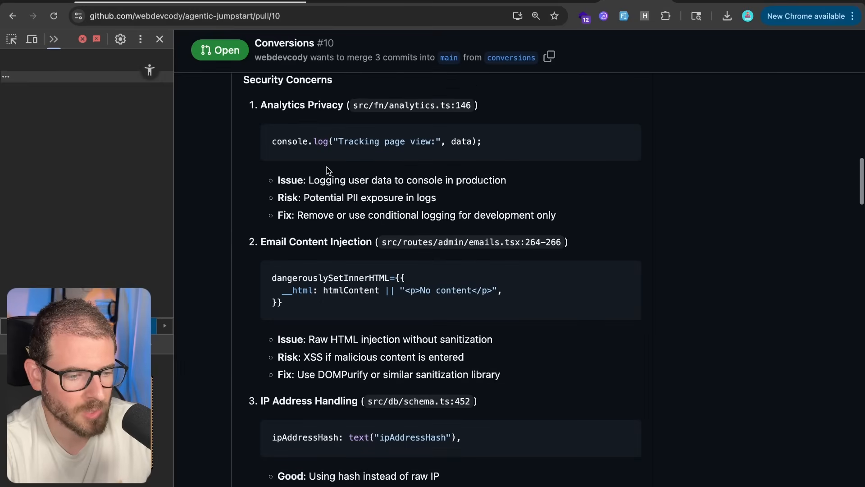
drag(261, 104, 479, 104)
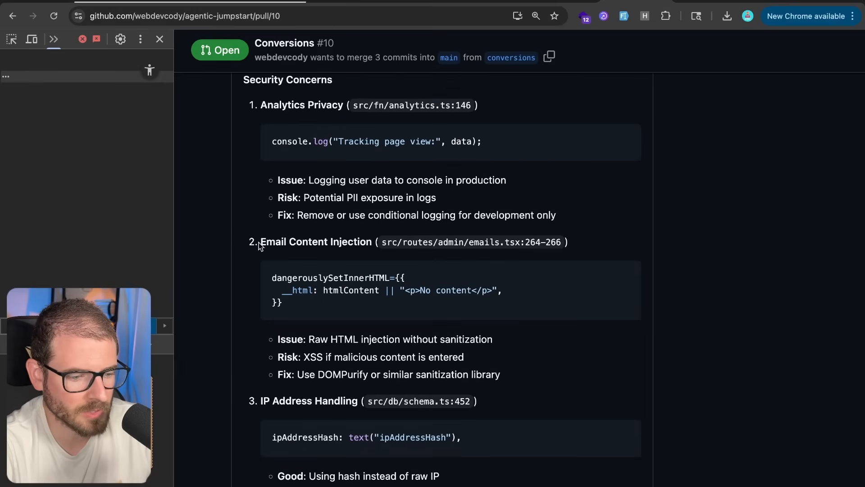
scroll(down, 3)
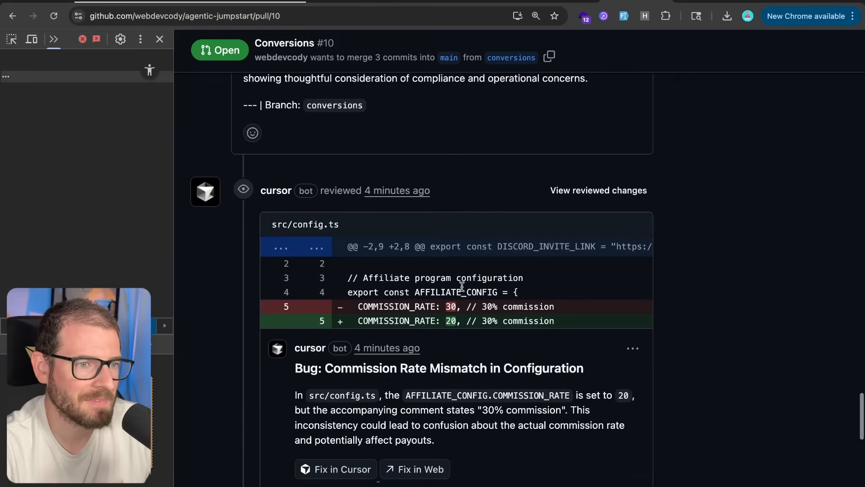
scroll(down, 3)
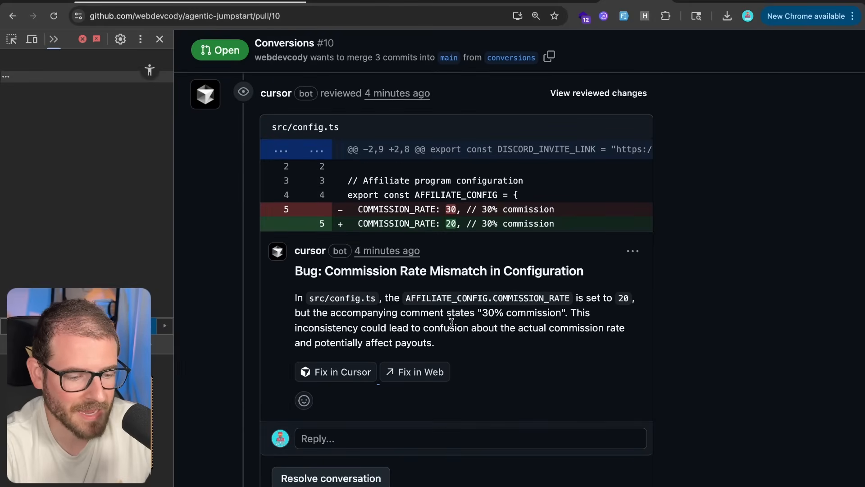
scroll(down, 3)
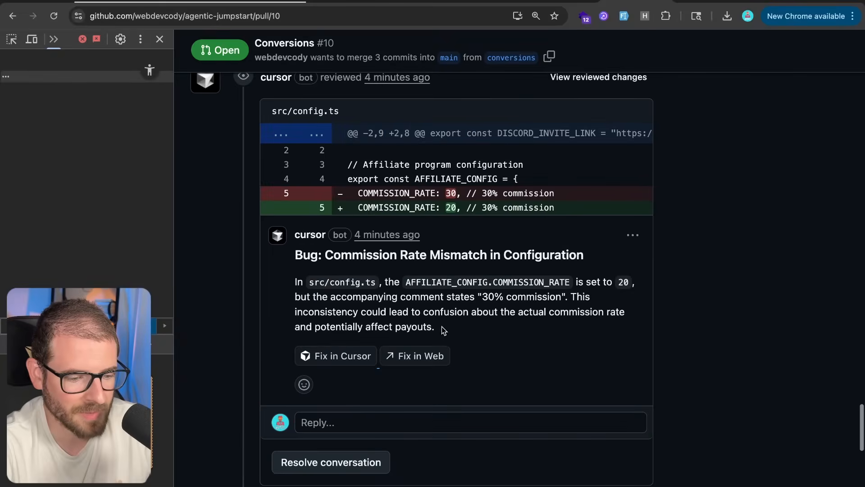
scroll(up, 3)
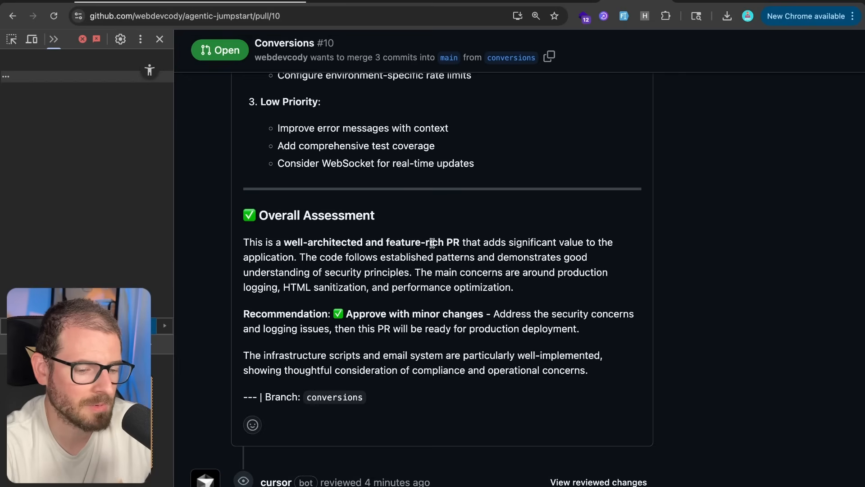
scroll(down, 3)
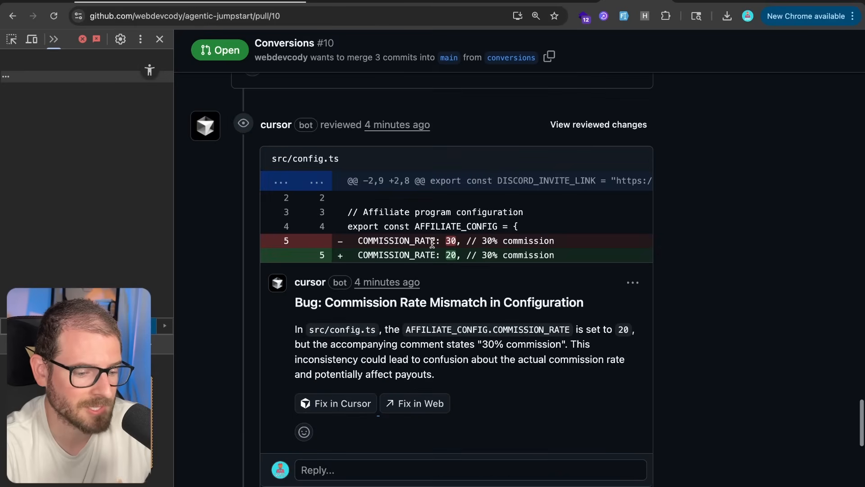
scroll(down, 3)
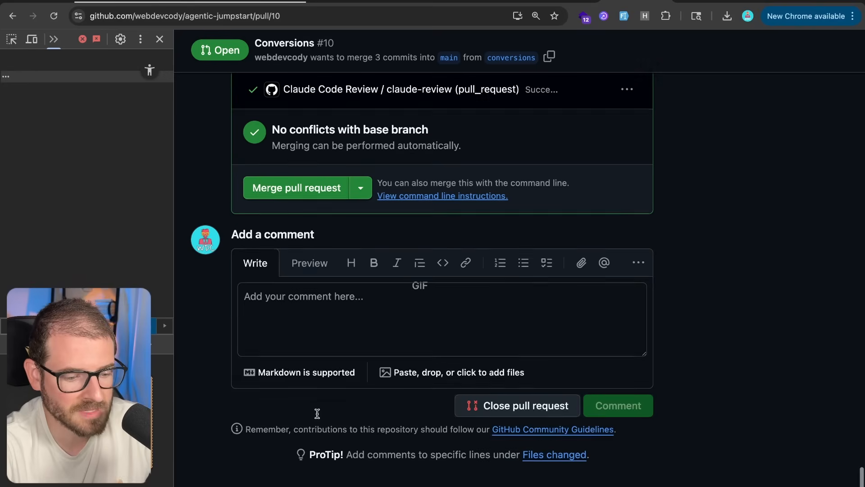
text(@claude)
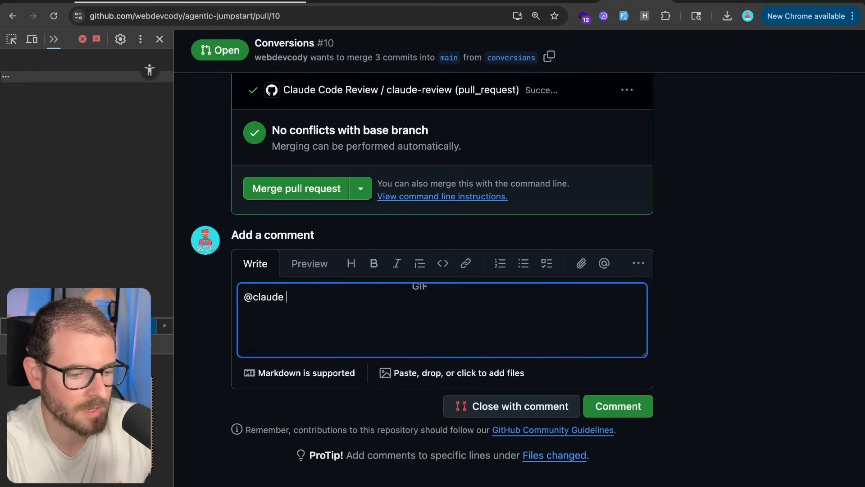
text(please fix)
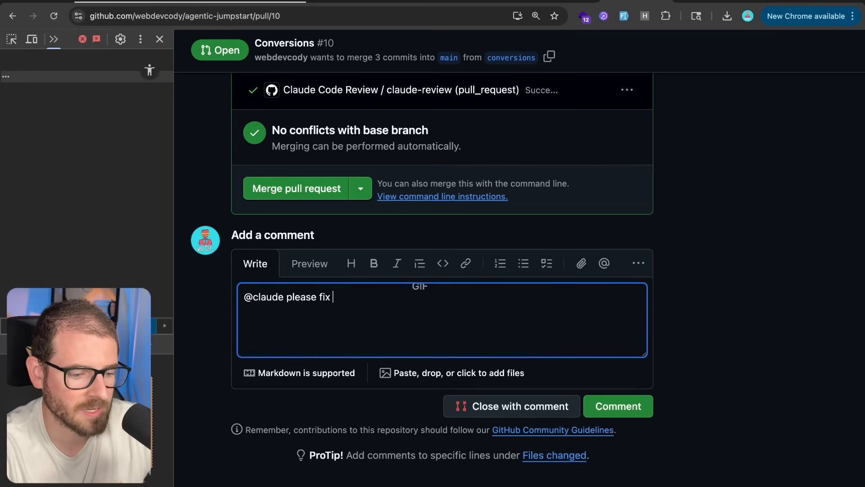
text(the following issues you)
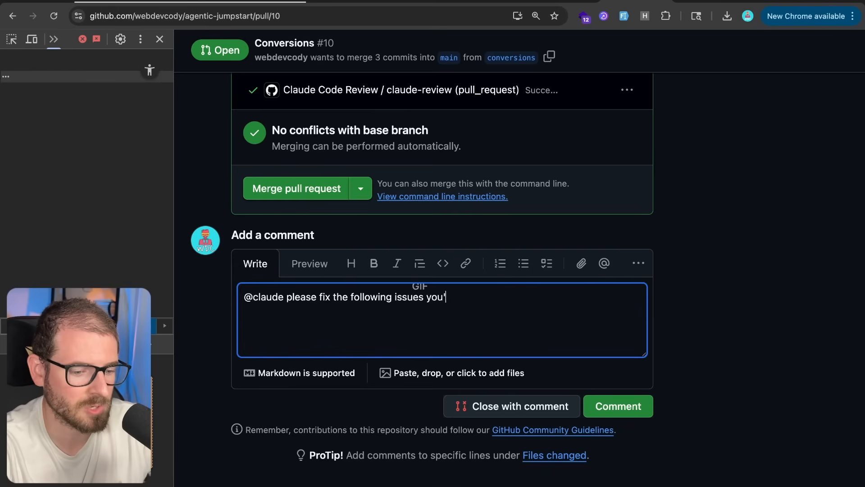
text('ve identified)
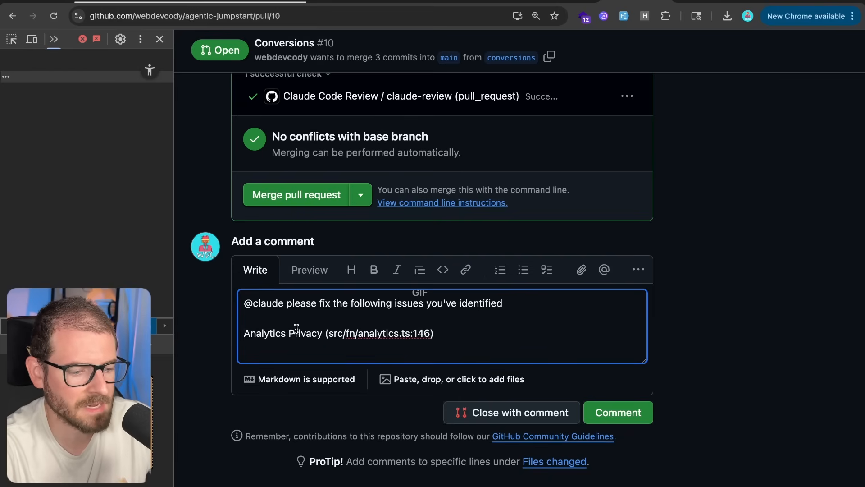
text(1. Analytics Privacy (src/fn/analytics.ts:146))
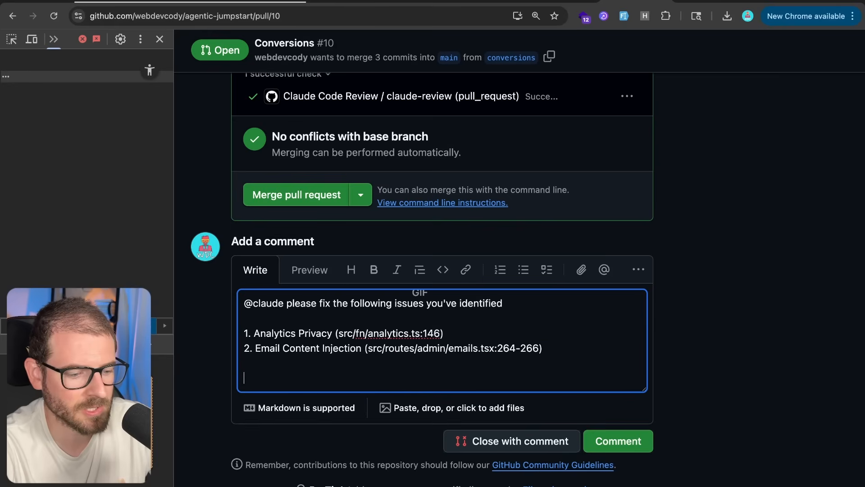
text(- f)
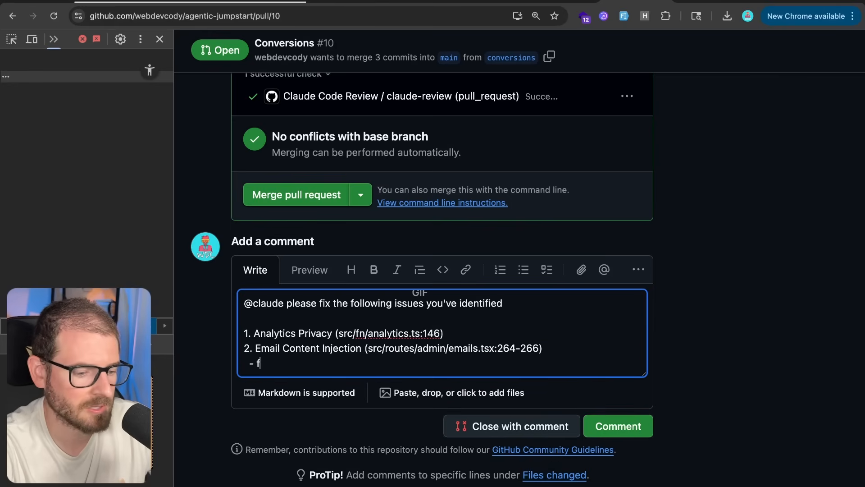
text(ix this by bringing in)
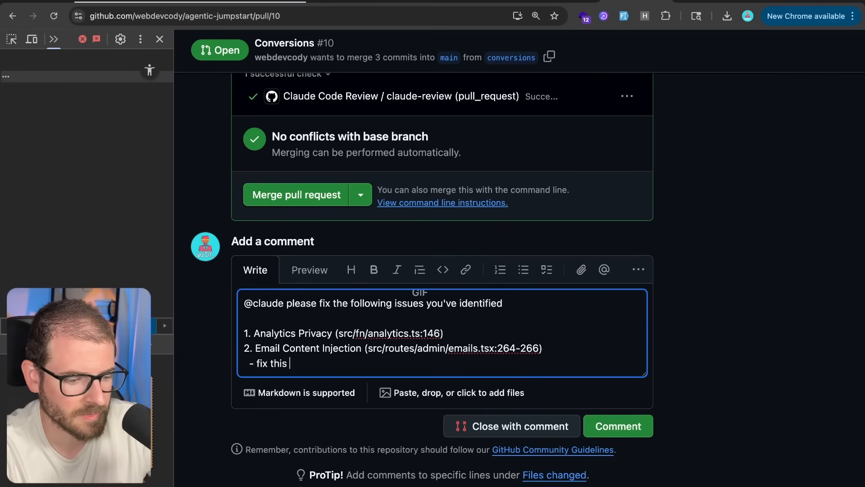
text(by using https://www.npmjs.com/package/sanitize-html)
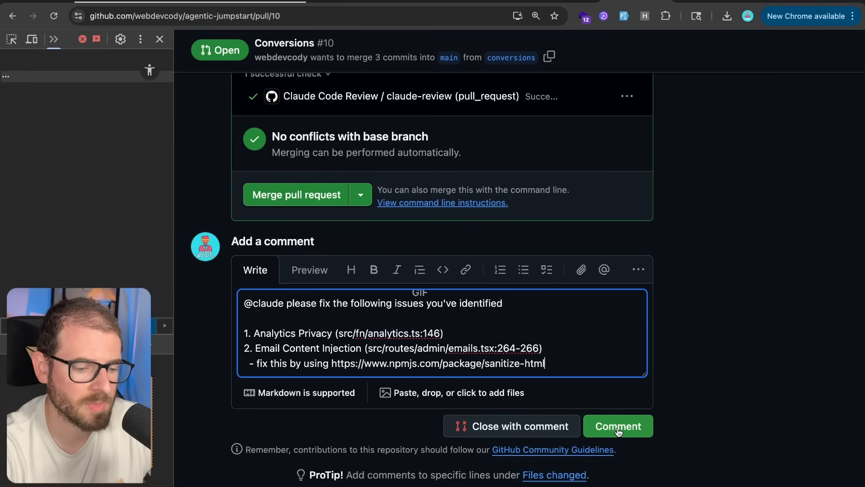
click(617, 425)
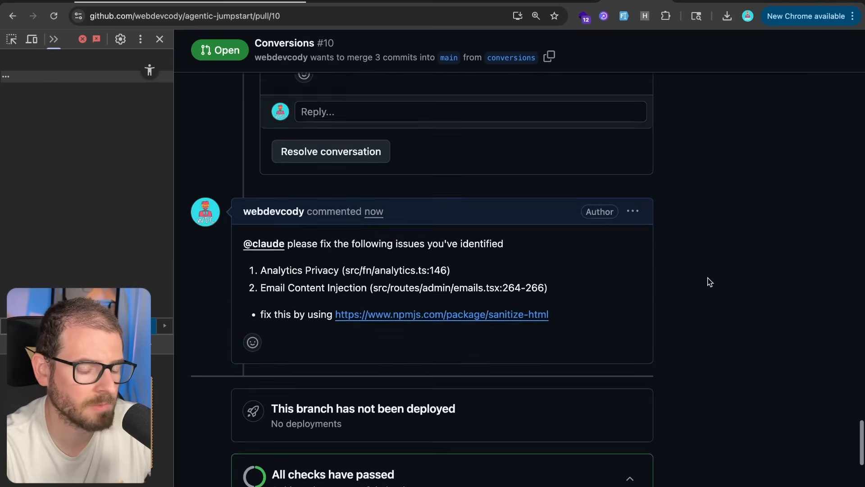
scroll(down, 3)
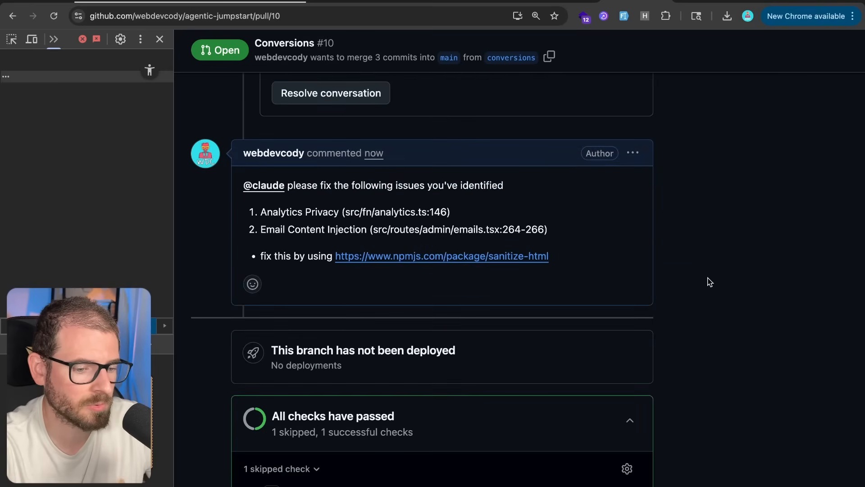
scroll(down, 3)
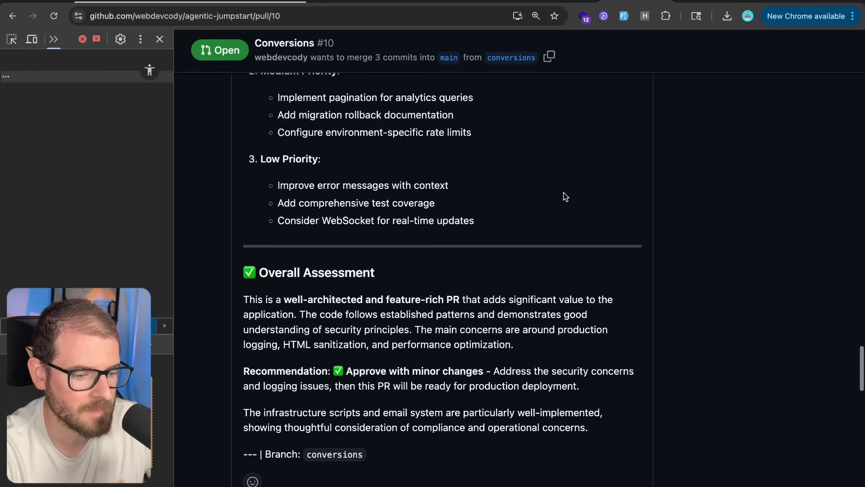
scroll(down, 3)
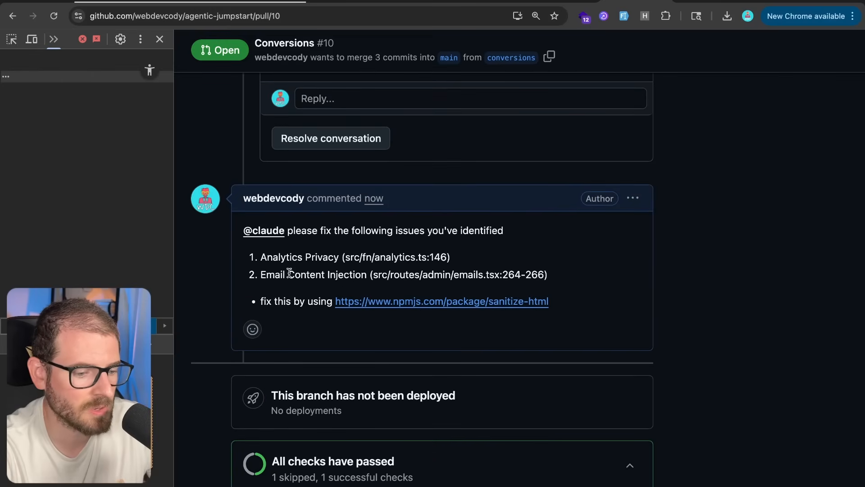
scroll(down, 3)
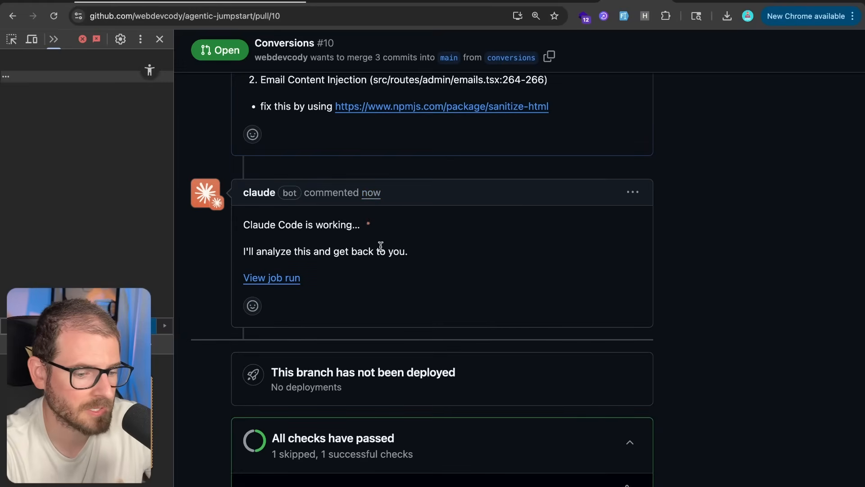
scroll(down, 3)
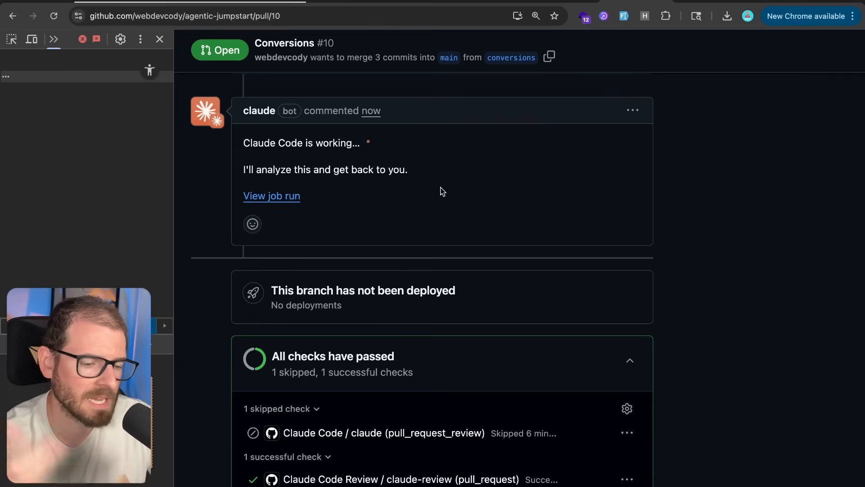
scroll(down, 3)
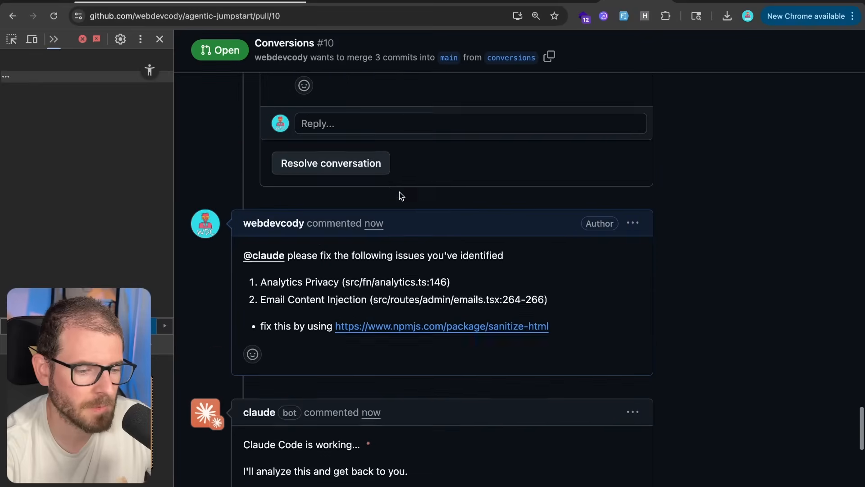
scroll(down, 3)
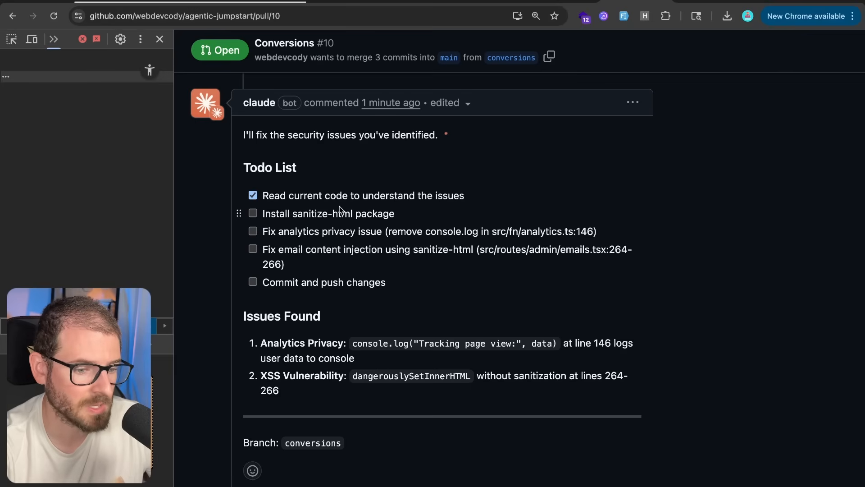
mouse_move(323, 175)
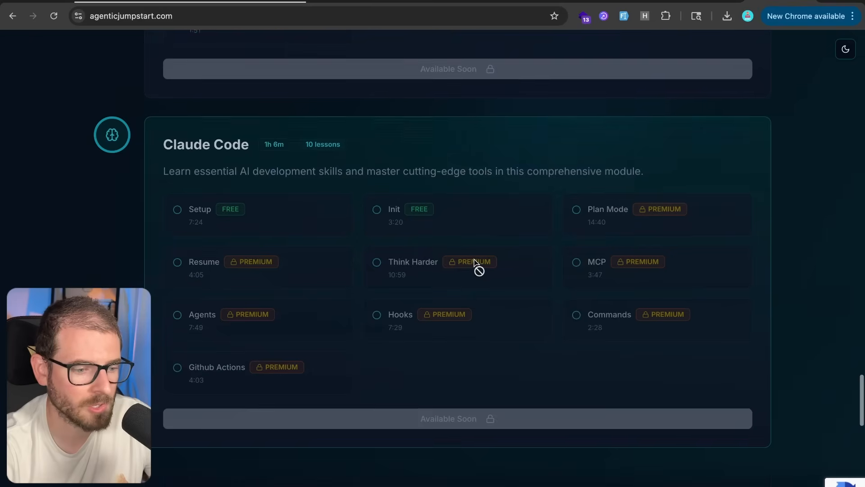
- Browse the agenticjumpstart.com course modules, then view Claude's security fix commit 8e64536
scroll(down, 3)
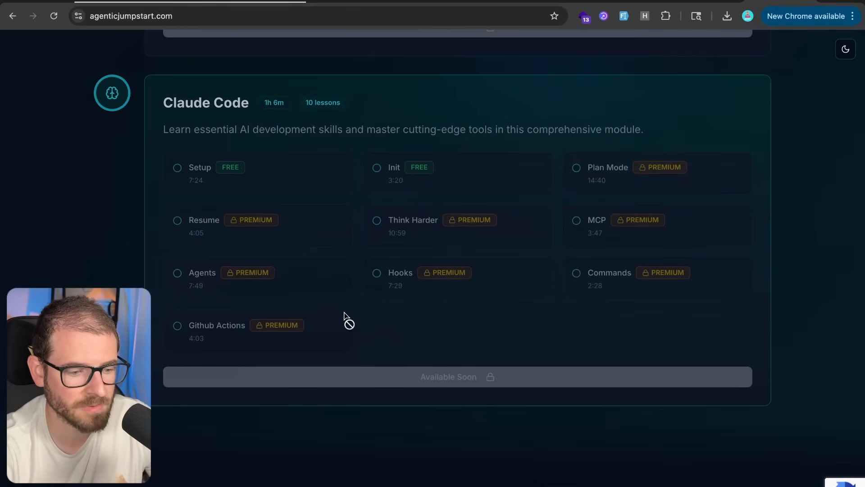
mouse_move(157, 369)
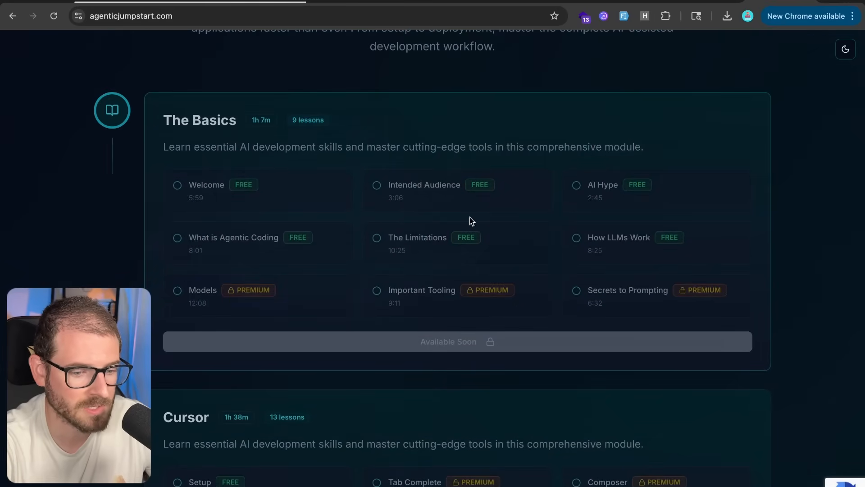
scroll(down, 3)
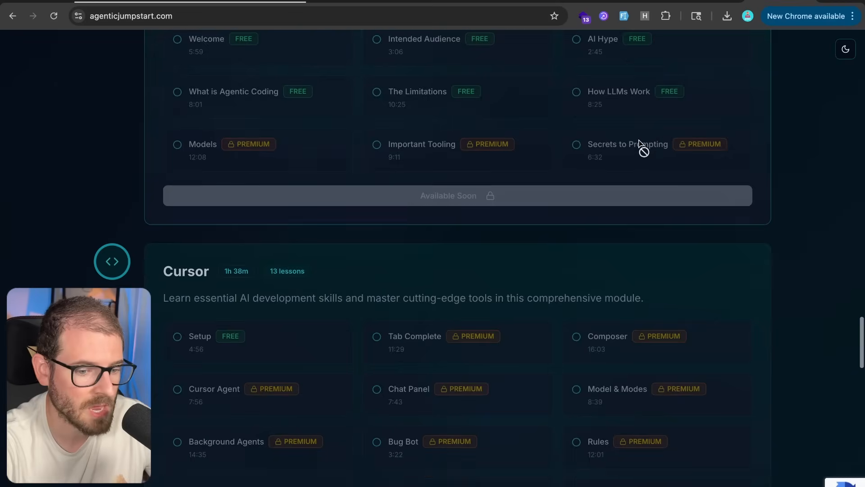
scroll(down, 3)
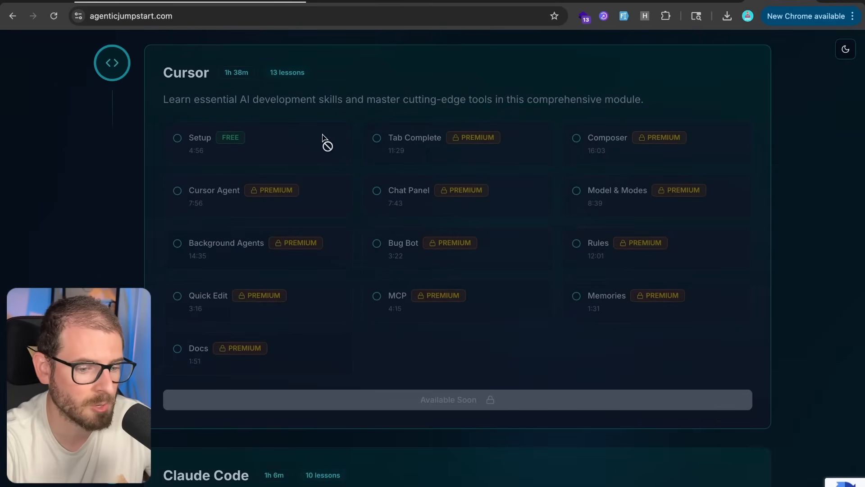
scroll(down, 3)
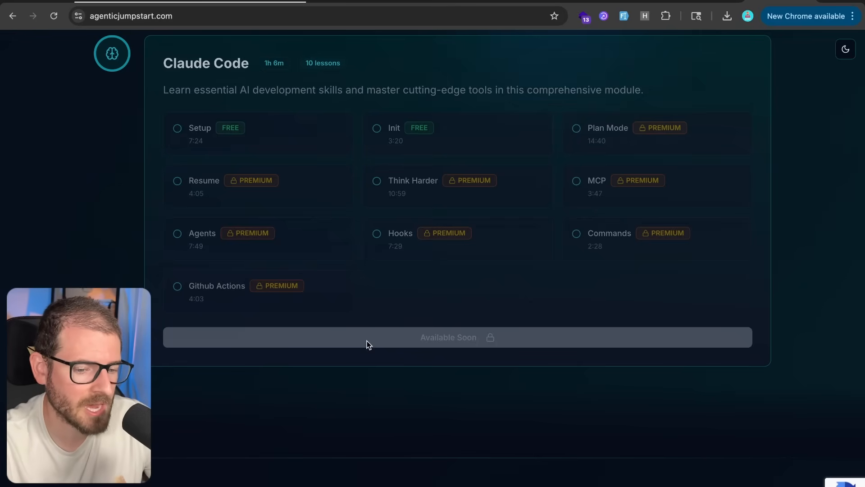
mouse_move(390, 285)
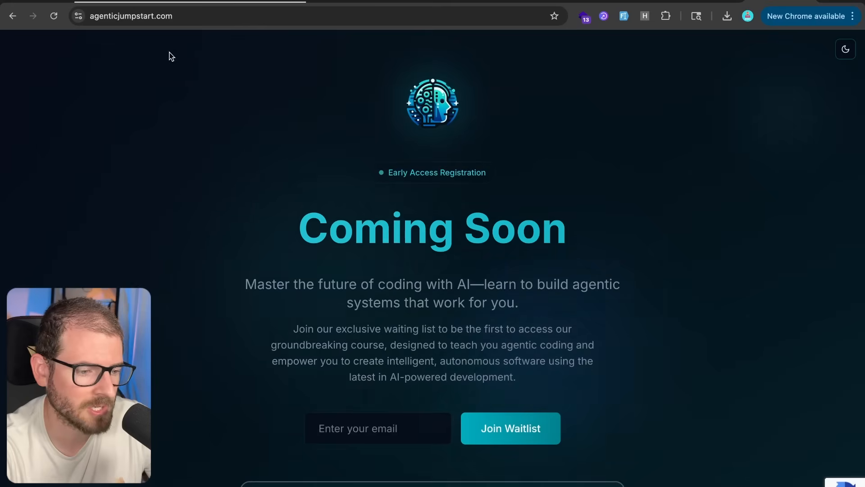
scroll(down, 3)
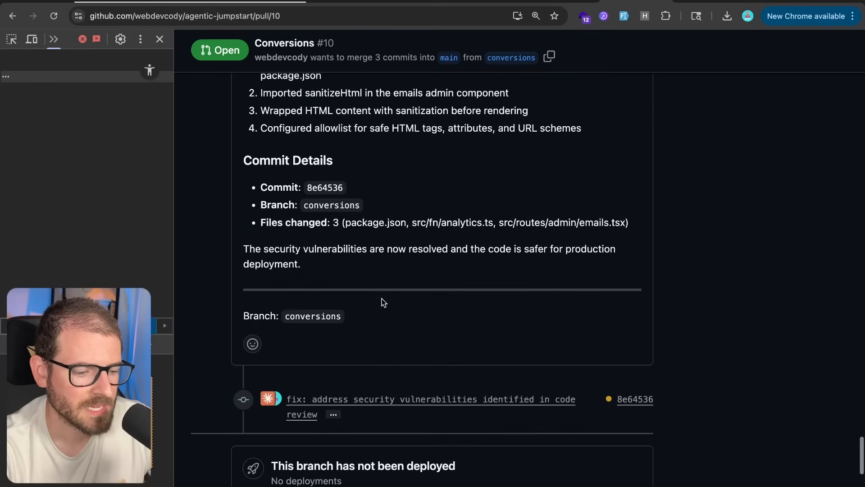
scroll(down, 3)
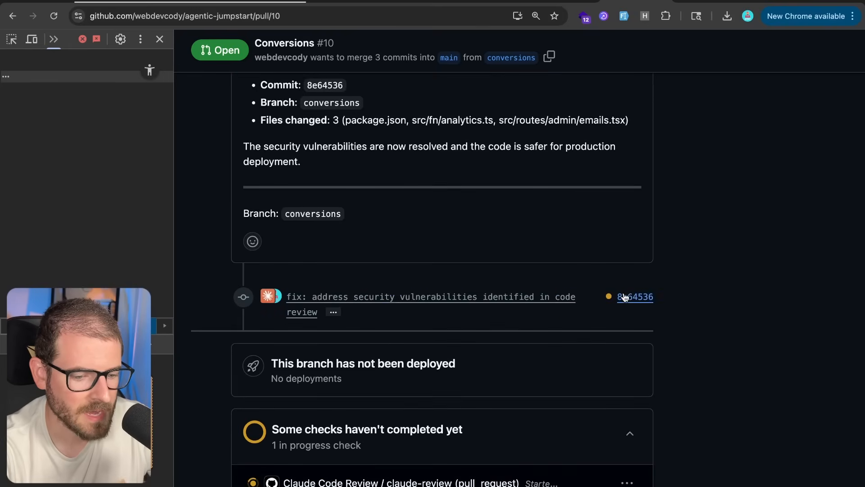
mouse_move(622, 83)
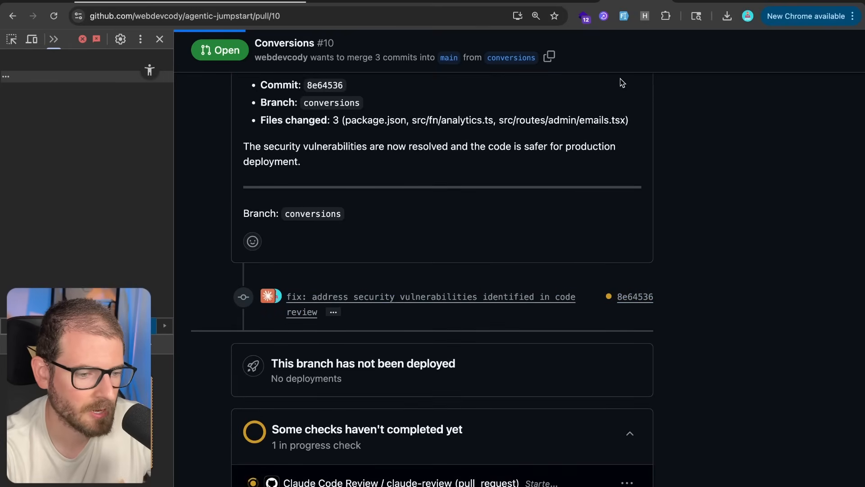
click(431, 296)
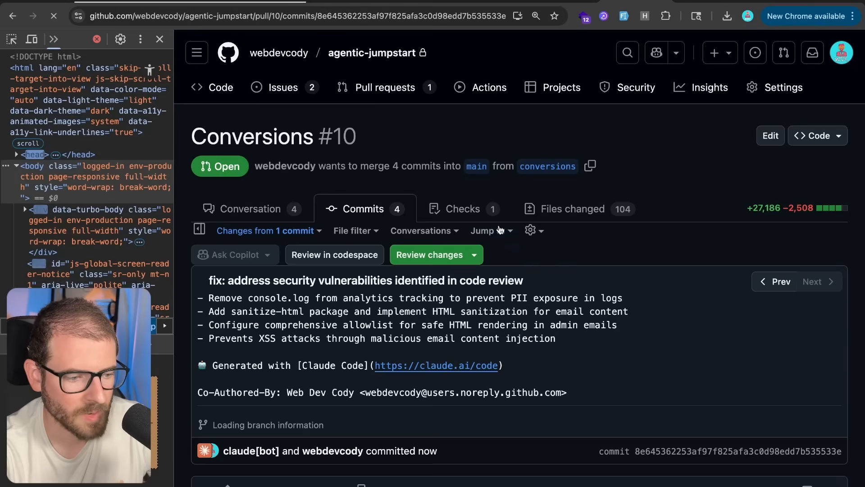
- Read the fix commit's diff for package.json and emails.tsx adding sanitize-html
scroll(down, 3)
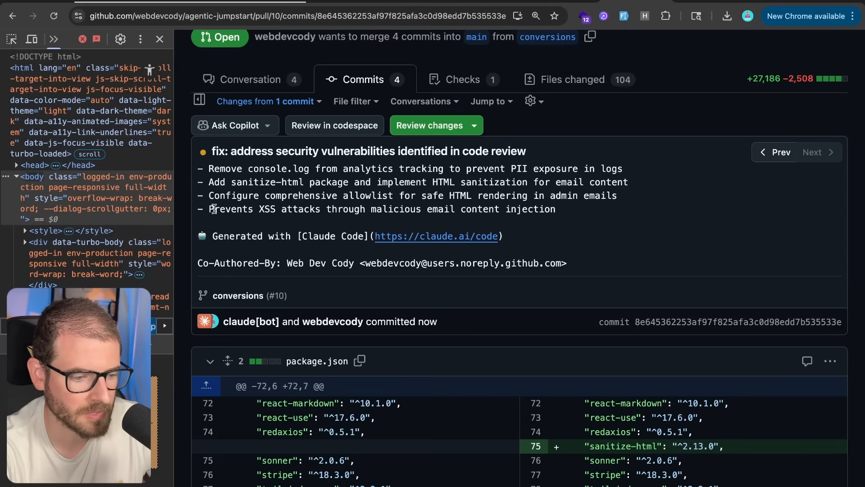
double_click(345, 208)
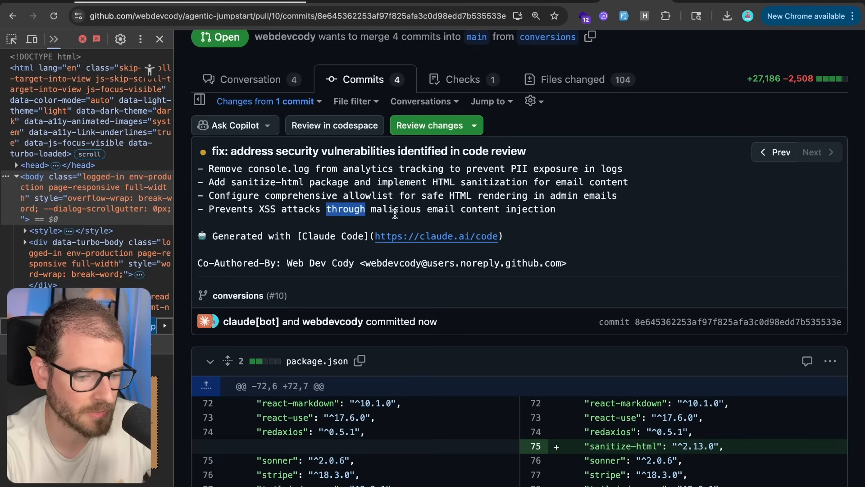
scroll(down, 3)
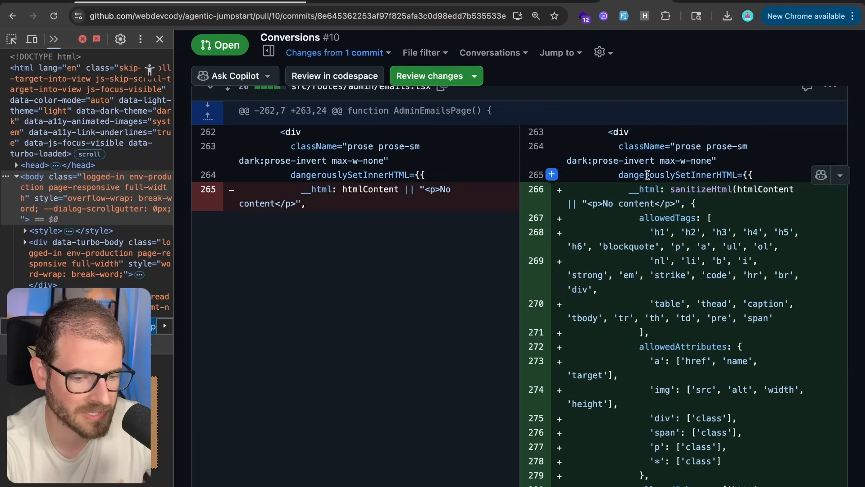
scroll(down, 3)
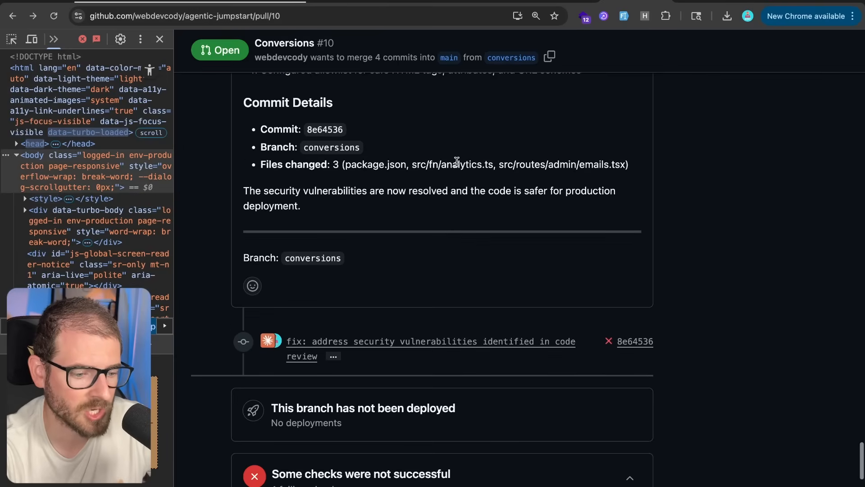
scroll(down, 3)
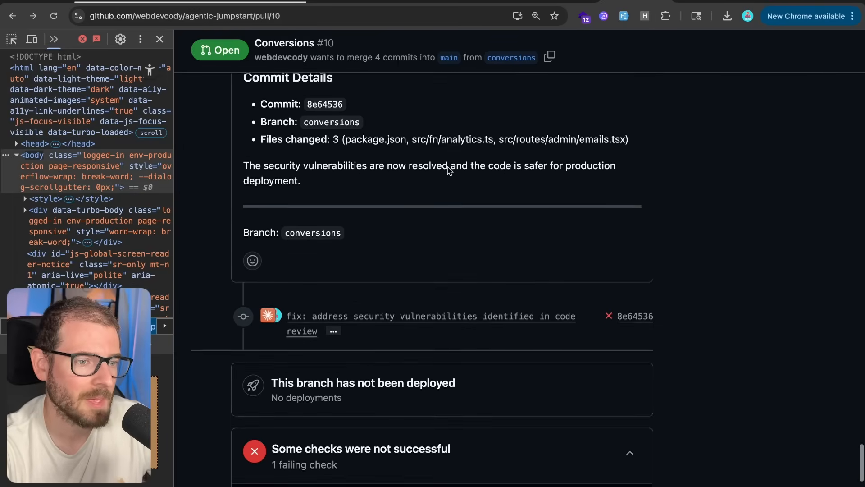
scroll(down, 3)
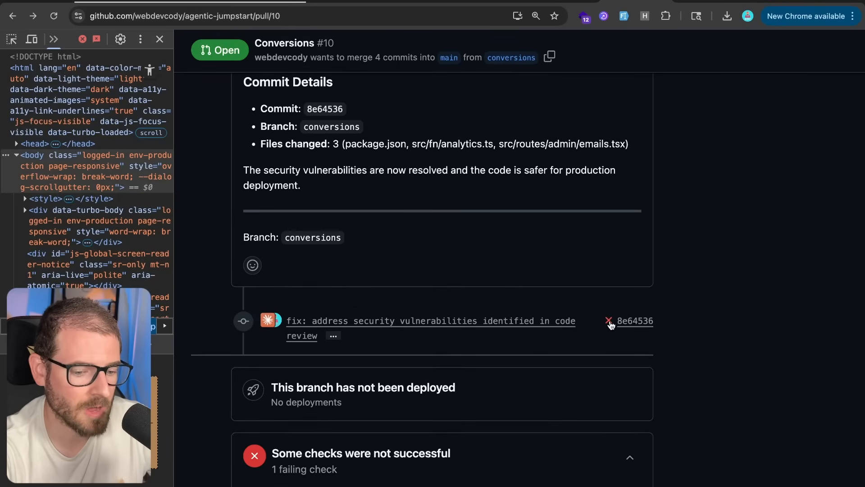